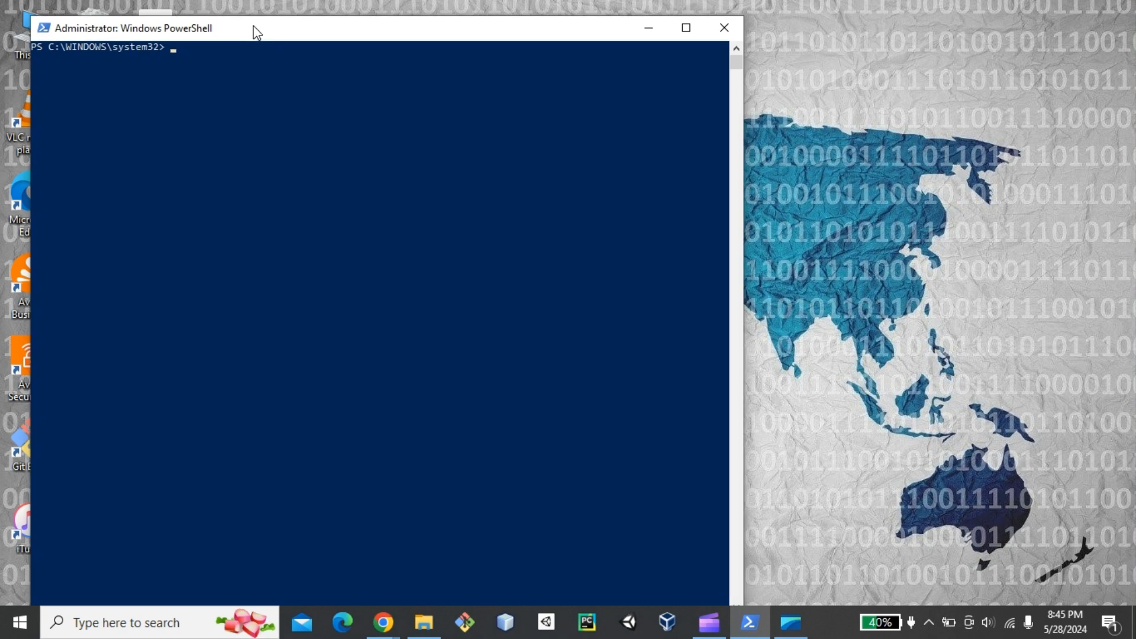
- Run vboxmanage, which fails as not recognized, then close the PowerShell window
{"action": "type", "text": "v"}
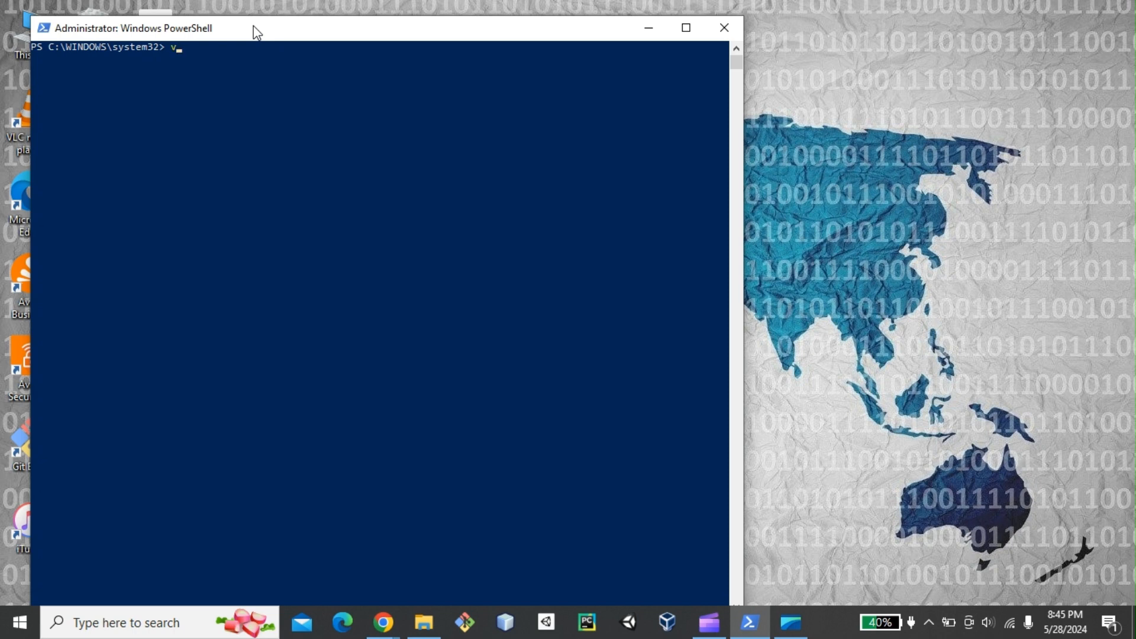
{"action": "type", "text": "boxmanage"}
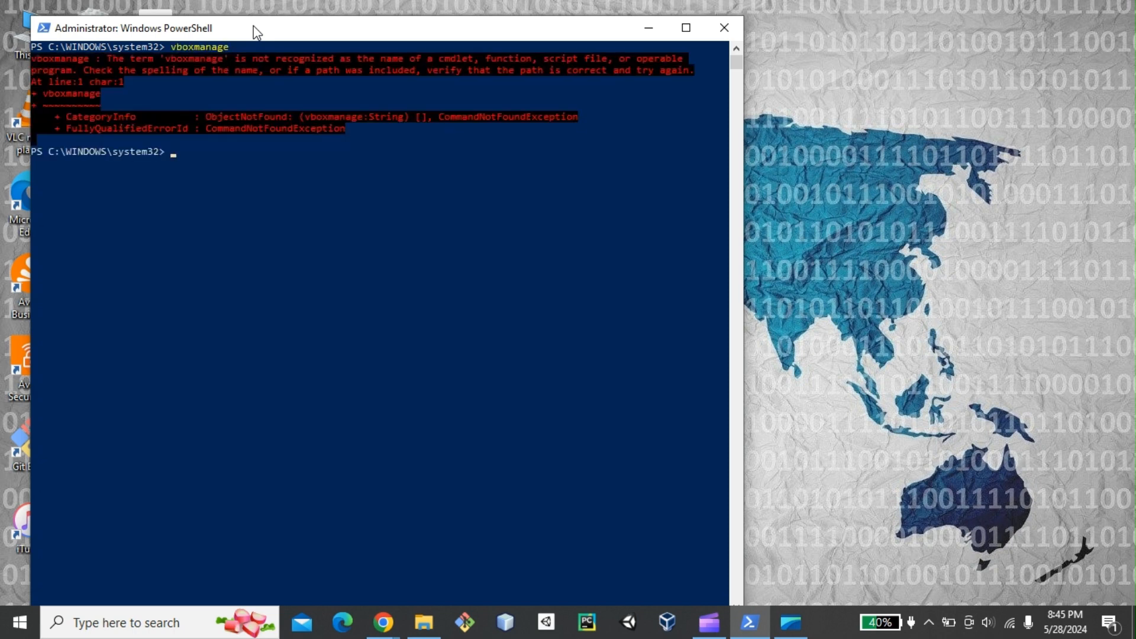
{"action": "mouse_move", "coordinate": [708, 29]}
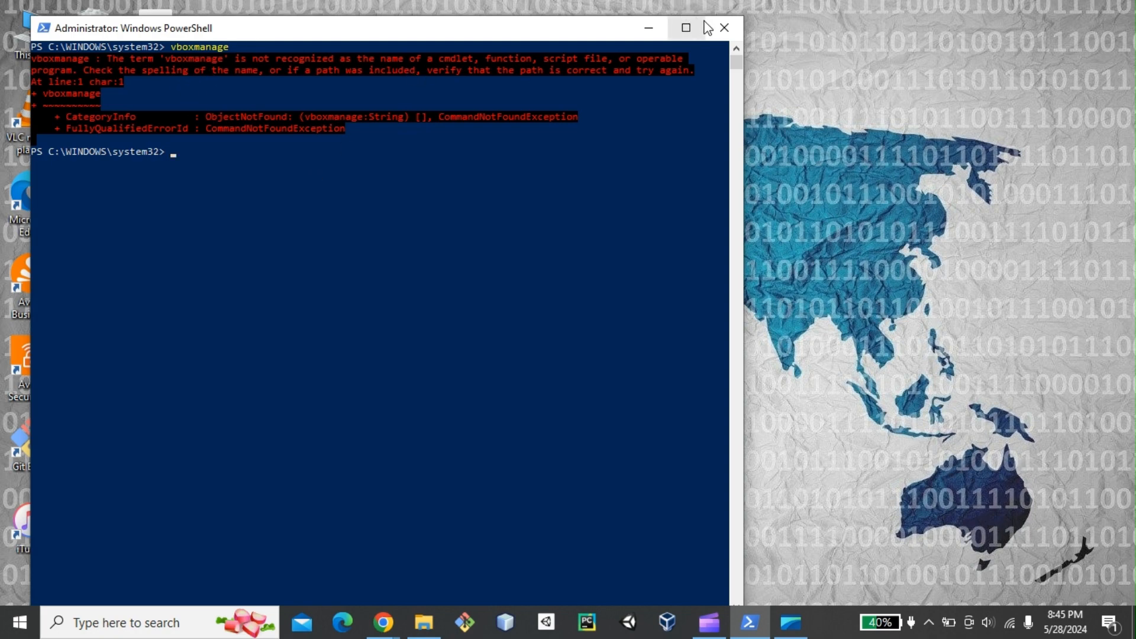
{"action": "mouse_move", "coordinate": [724, 29]}
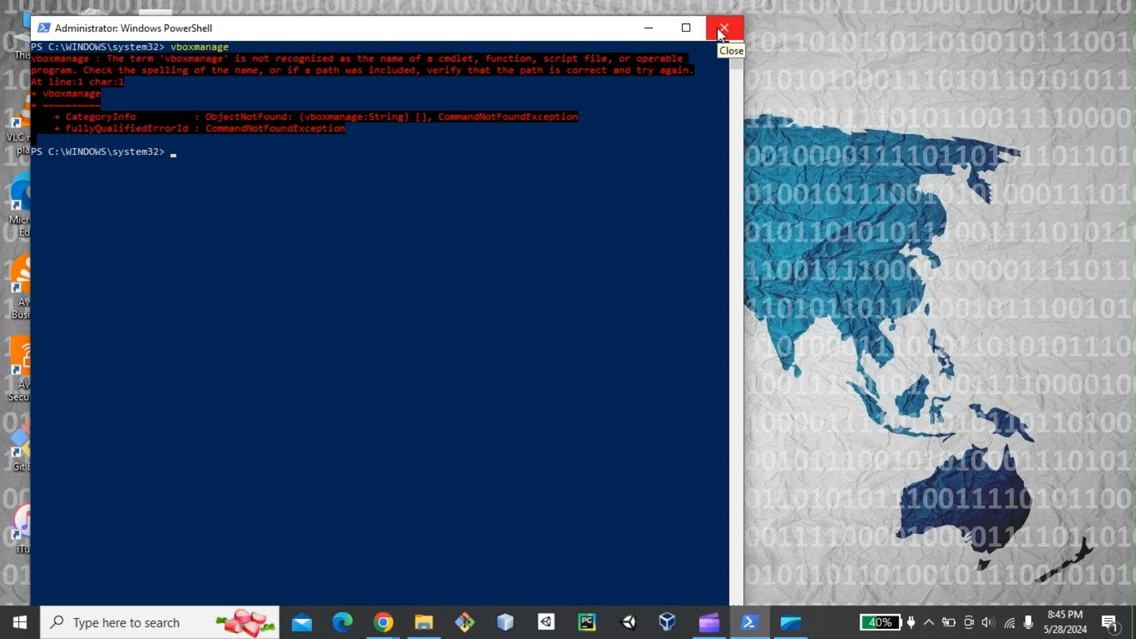
{"action": "left_click", "coordinate": [725, 28]}
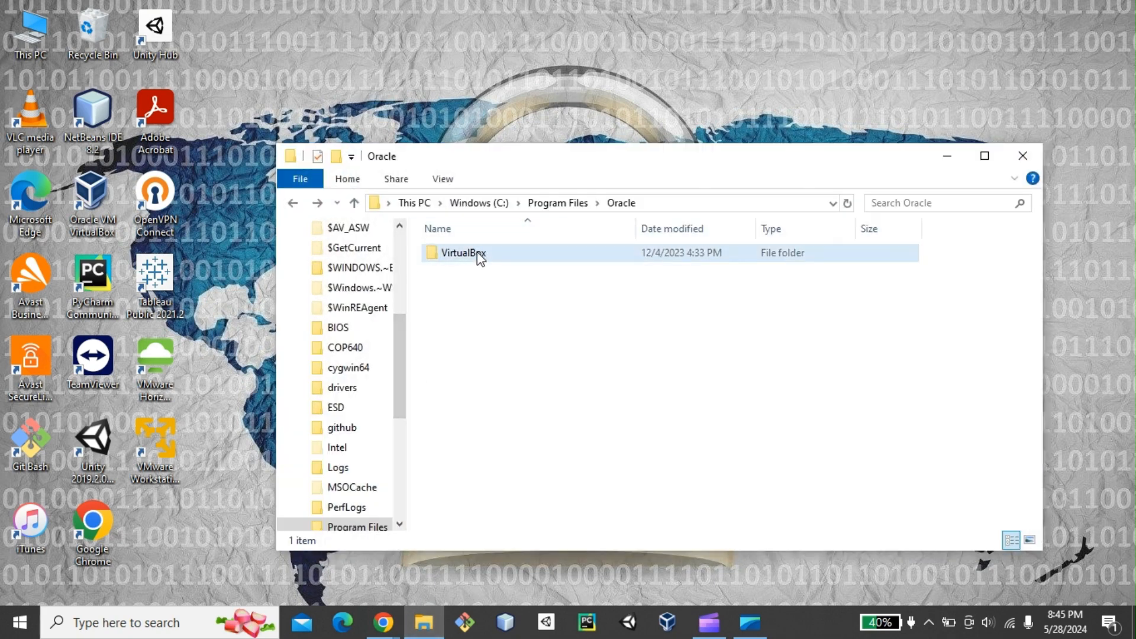
- Show the VirtualBox folder's Properties Security details with path C:\Program Files\Oracle\VirtualBox
{"action": "right_click", "coordinate": [477, 256]}
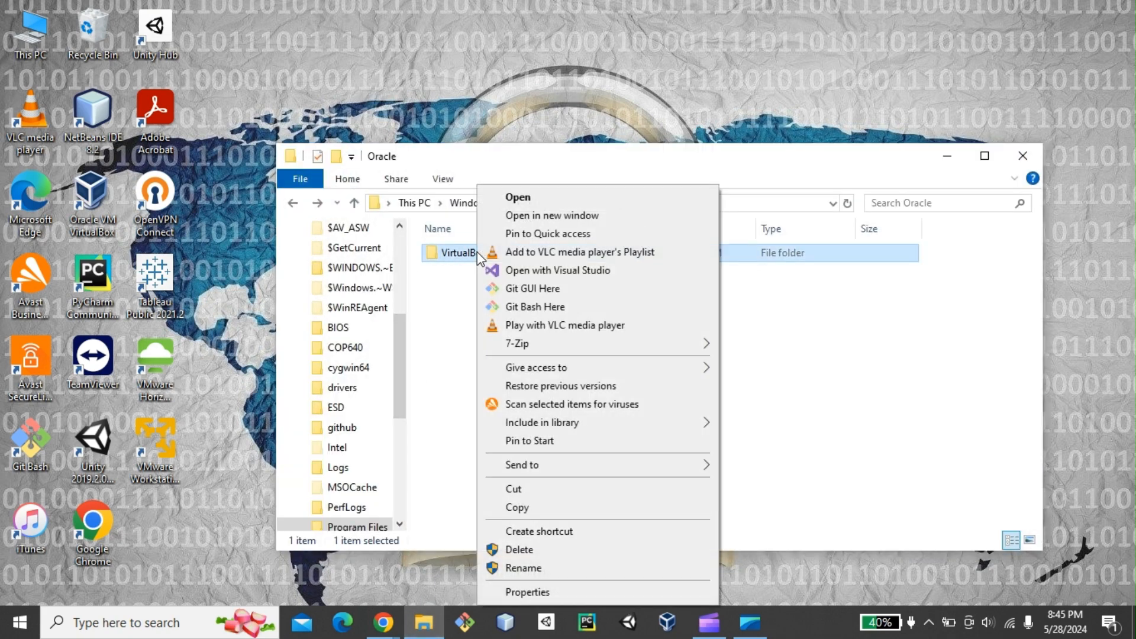
{"action": "left_click", "coordinate": [528, 592]}
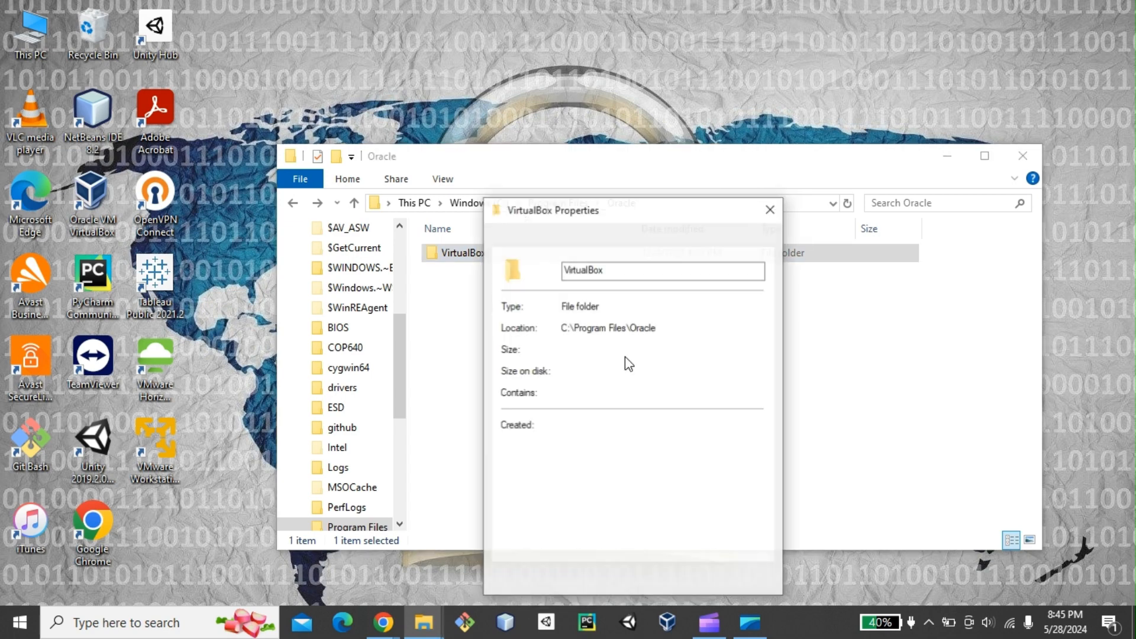
{"action": "left_click", "coordinate": [591, 237]}
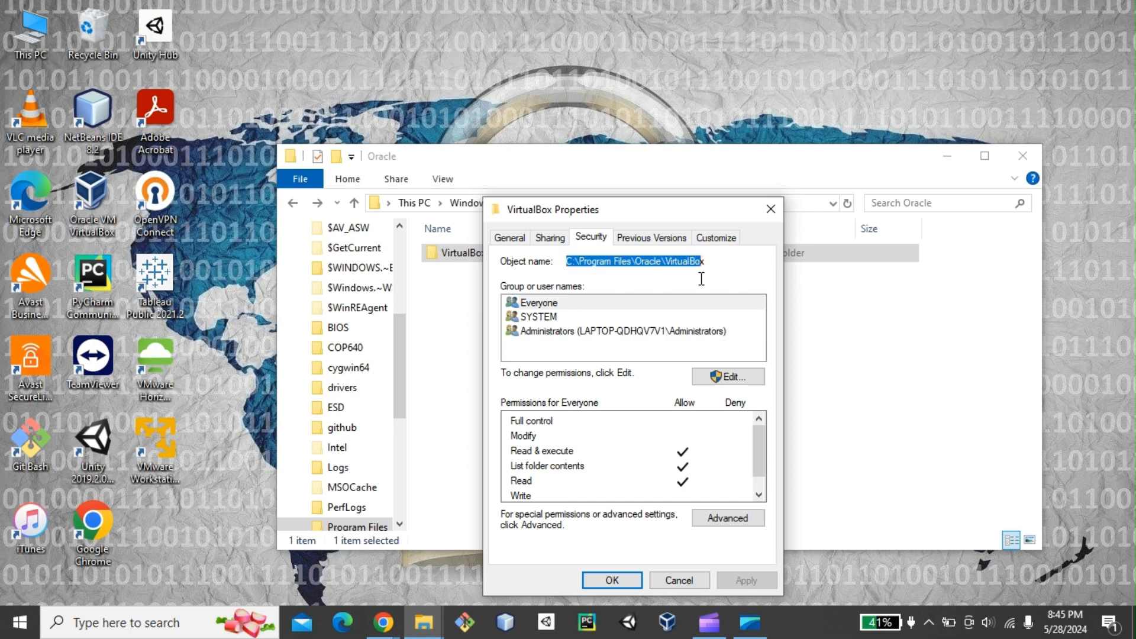
{"action": "mouse_move", "coordinate": [582, 315]}
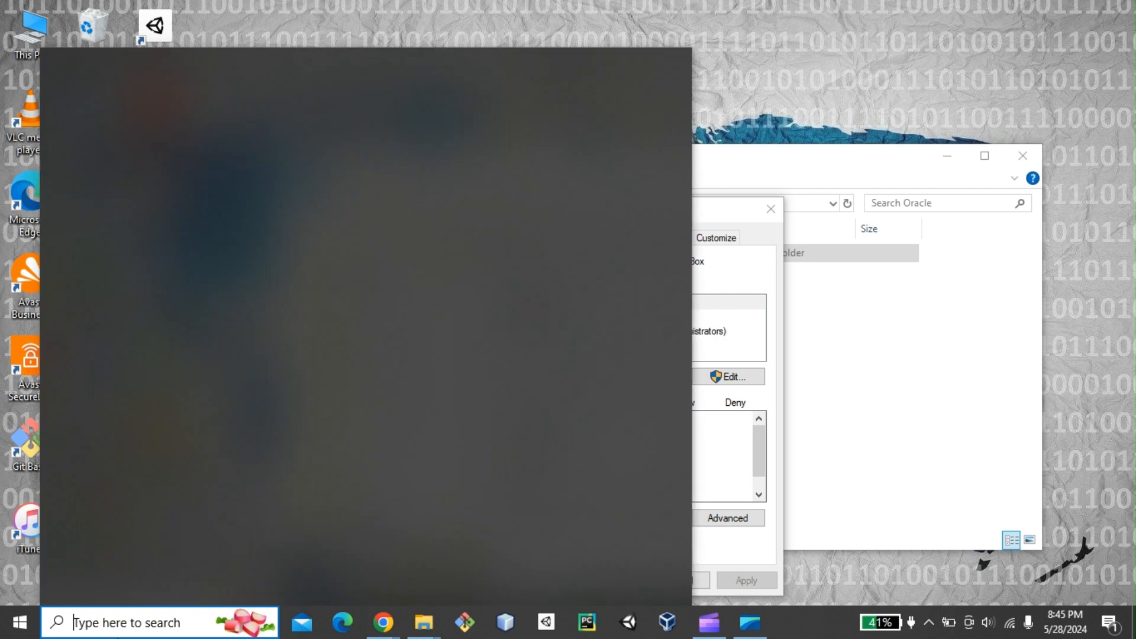
- Search 'env' and reach the Environment Variables list in System Properties
{"action": "type", "text": "env"}
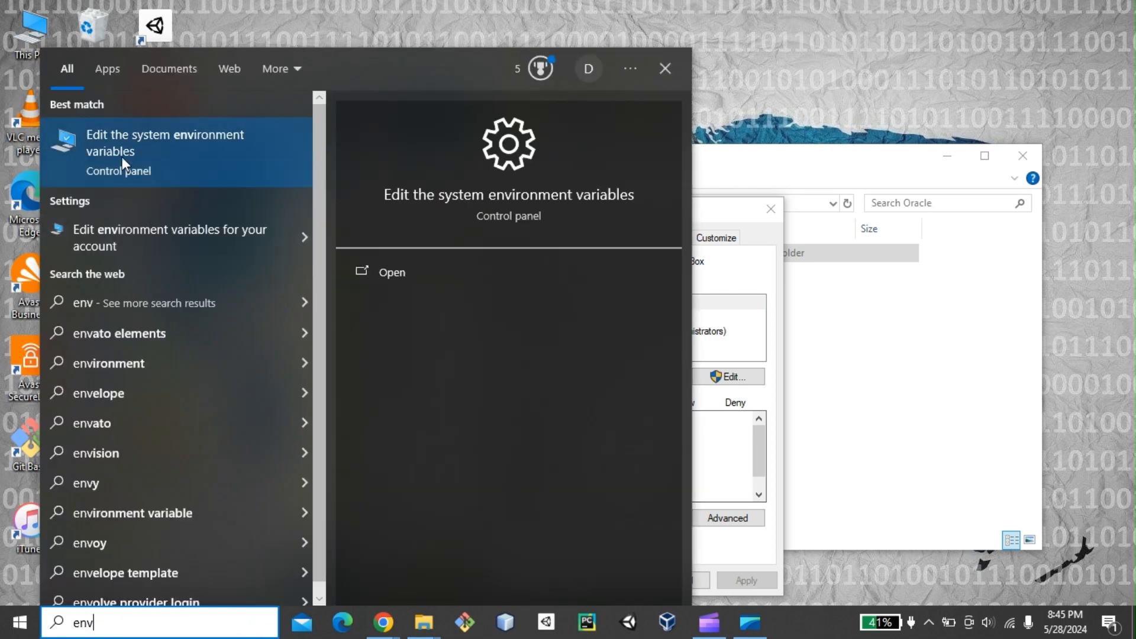
{"action": "mouse_move", "coordinate": [109, 152]}
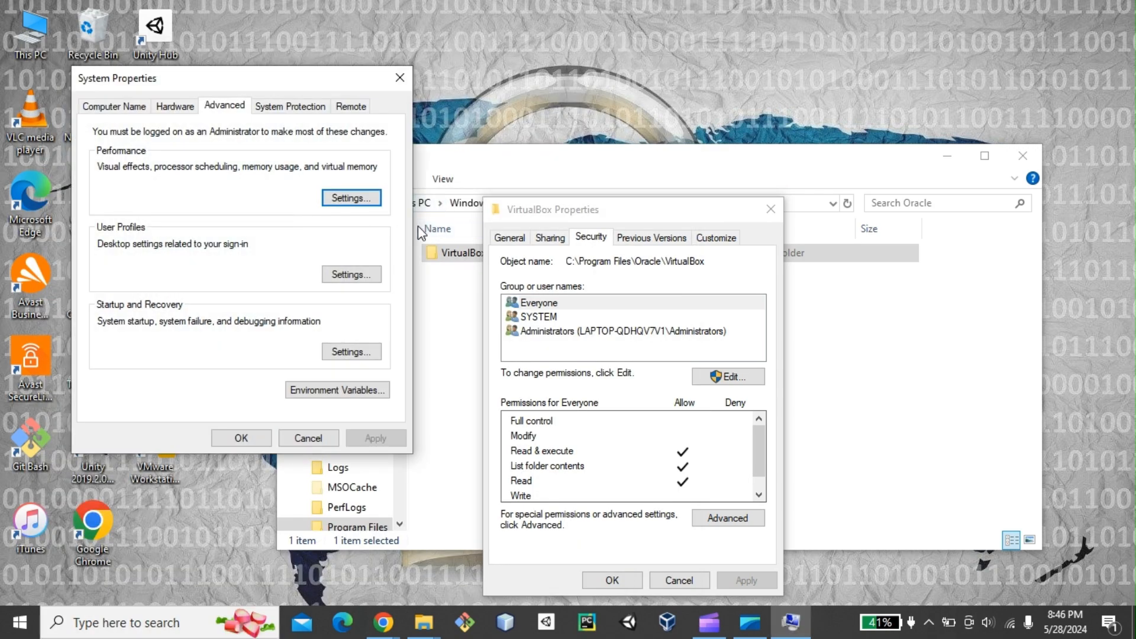
{"action": "mouse_move", "coordinate": [766, 213]}
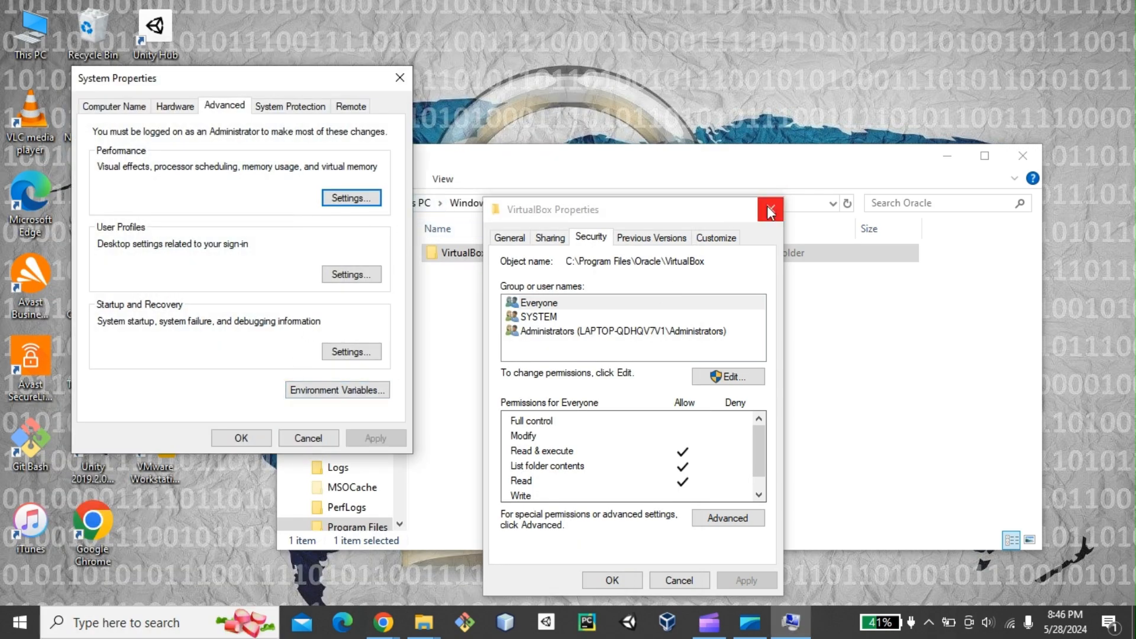
{"action": "left_click", "coordinate": [768, 210]}
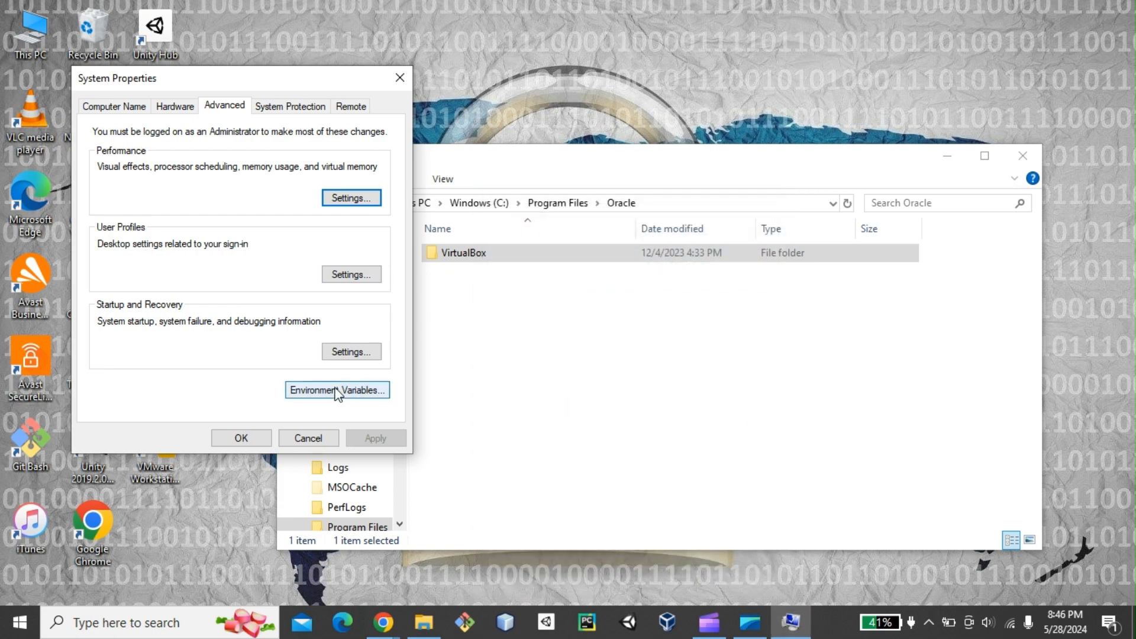
{"action": "left_click", "coordinate": [336, 390]}
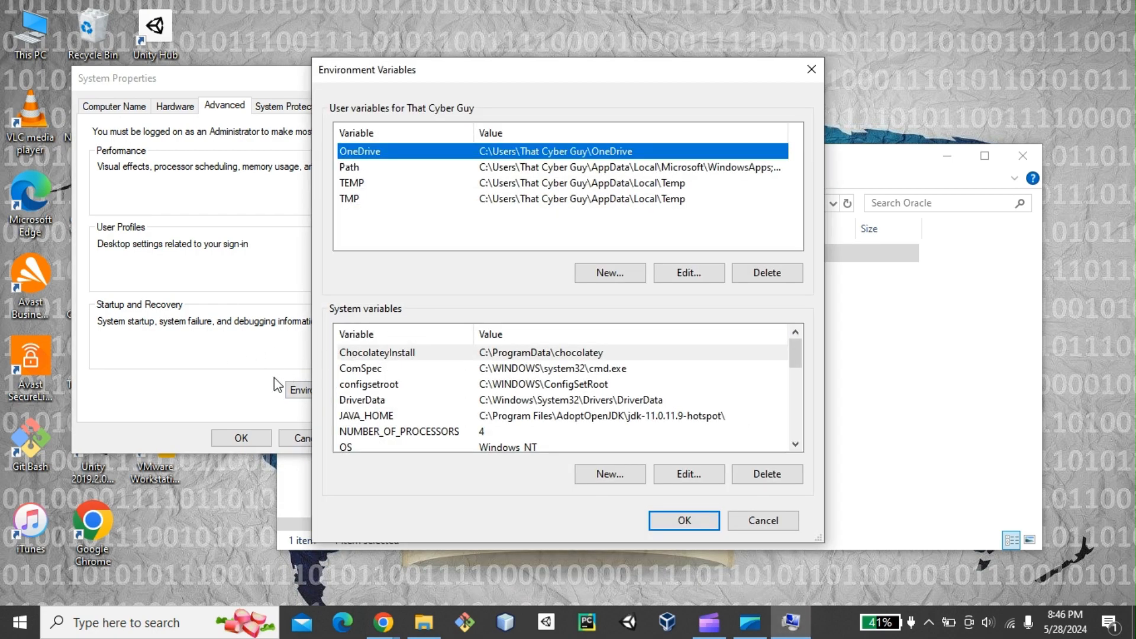
{"action": "mouse_move", "coordinate": [800, 500]}
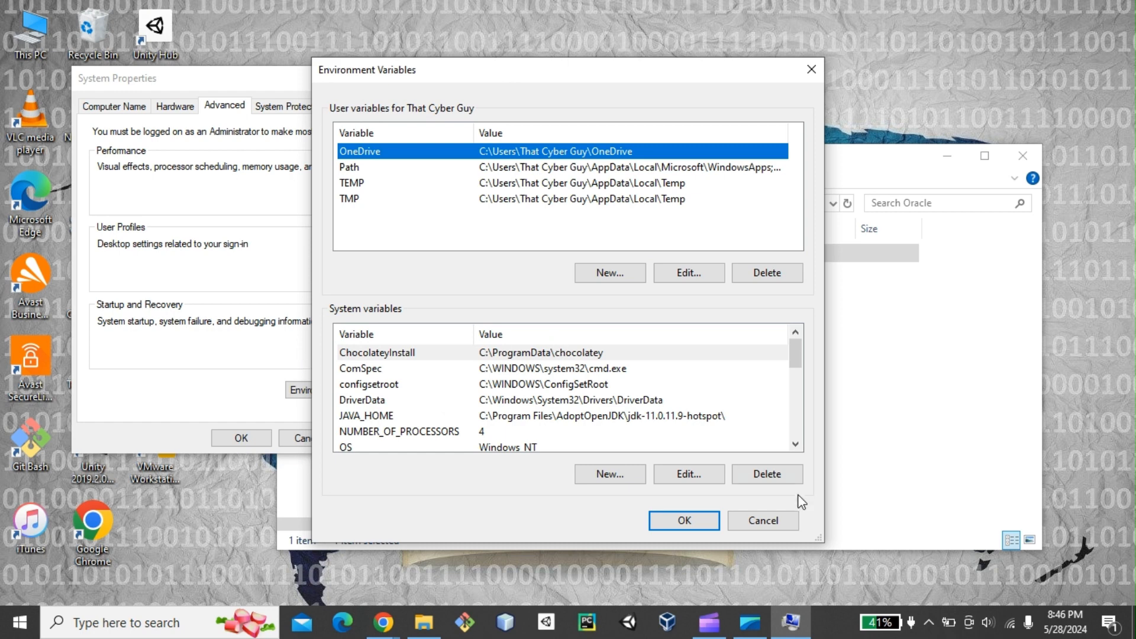
- Add C:\Program Files\Oracle\VirtualBox as a new entry in the system Path variable
{"action": "scroll", "scroll_direction": "down", "scroll_amount": 3}
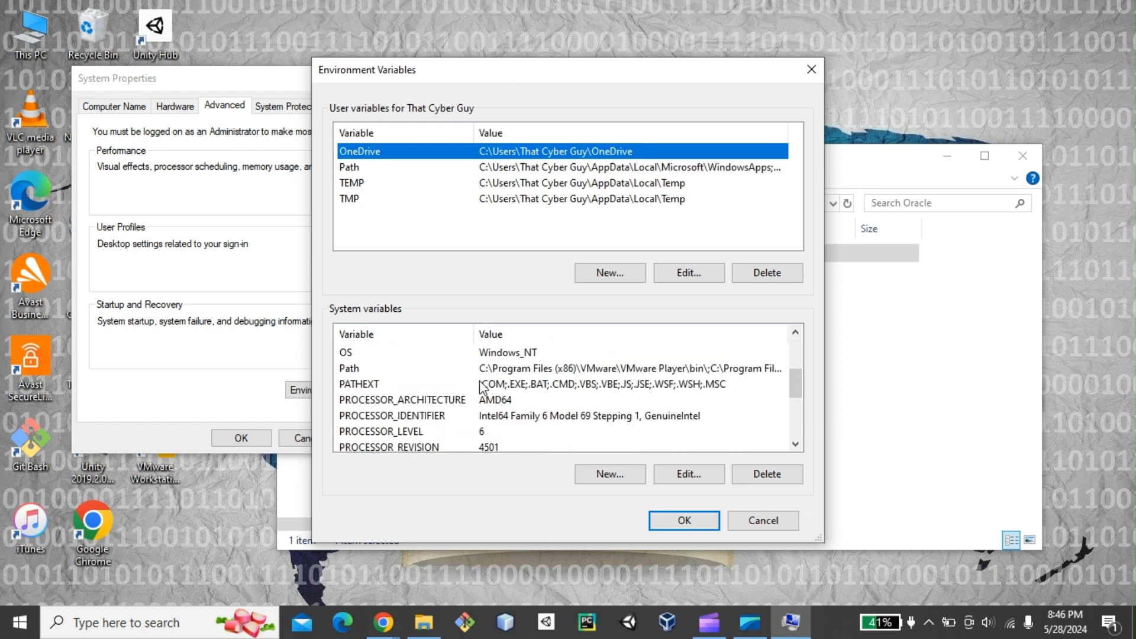
{"action": "left_click", "coordinate": [689, 473]}
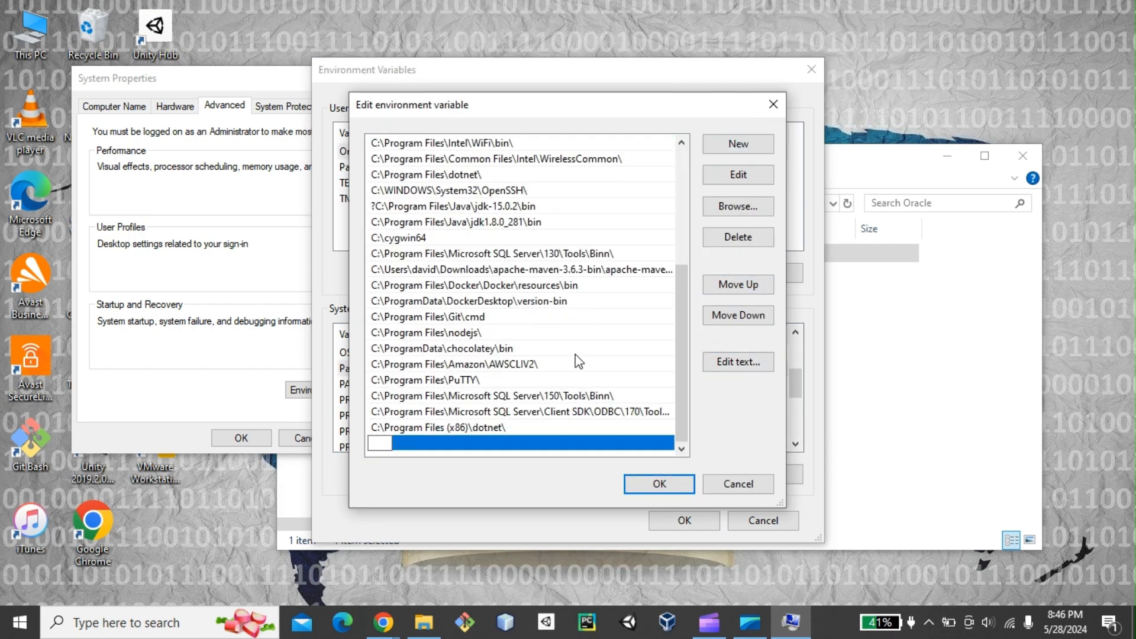
{"action": "type", "text": "C:\\Program Files\\Oracle\\VirtualBox"}
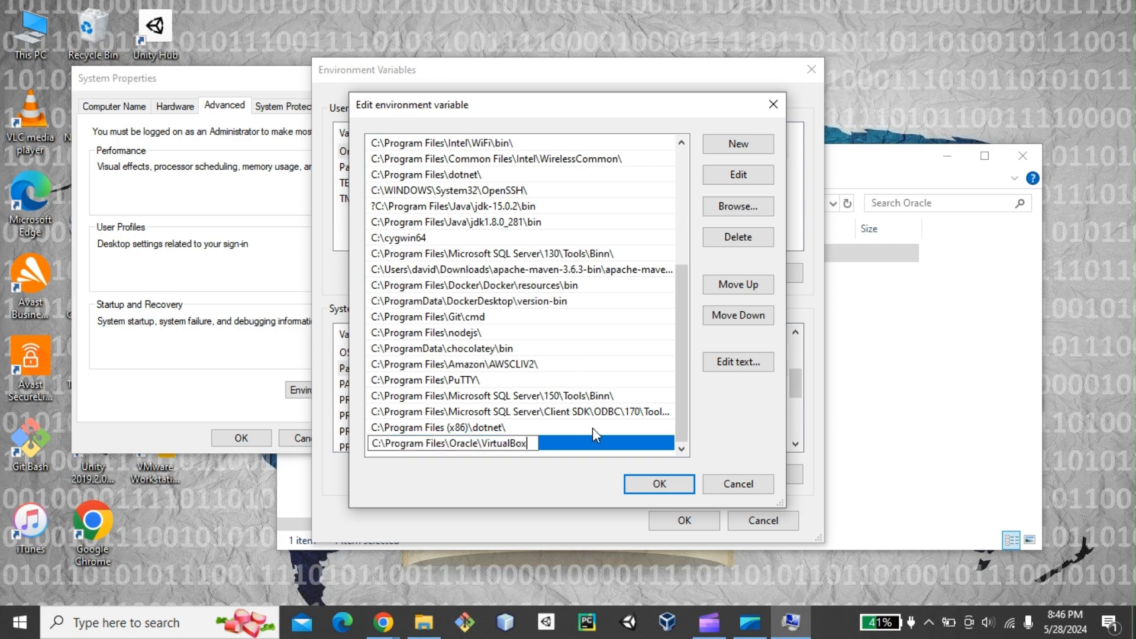
{"action": "left_click", "coordinate": [658, 484]}
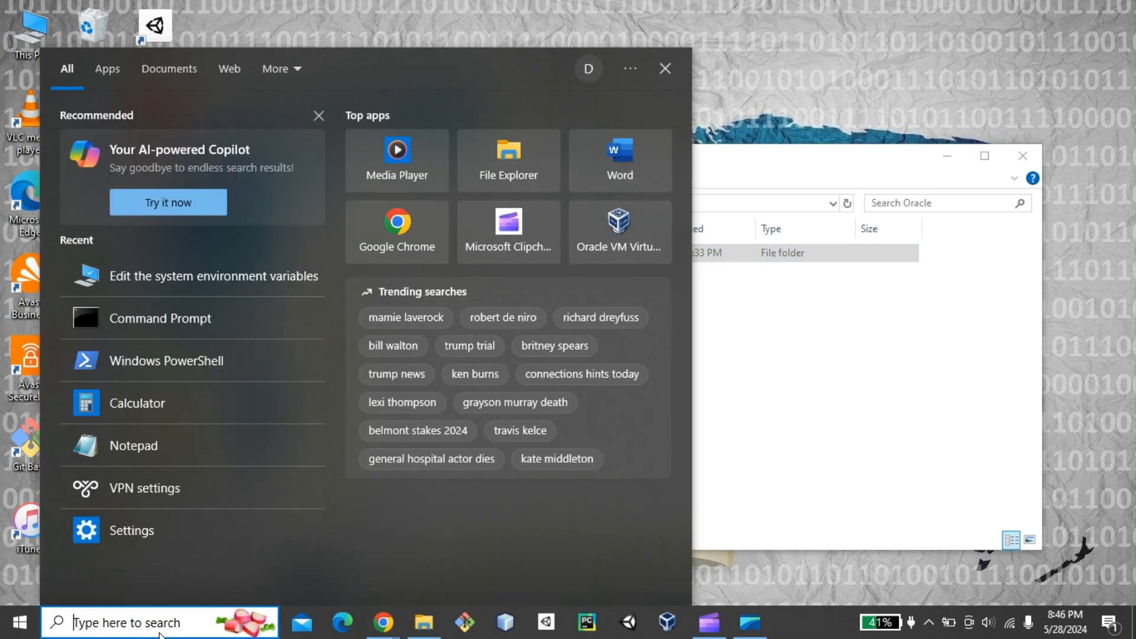
- Start a new Windows PowerShell session as administrator
{"action": "type", "text": "powe"}
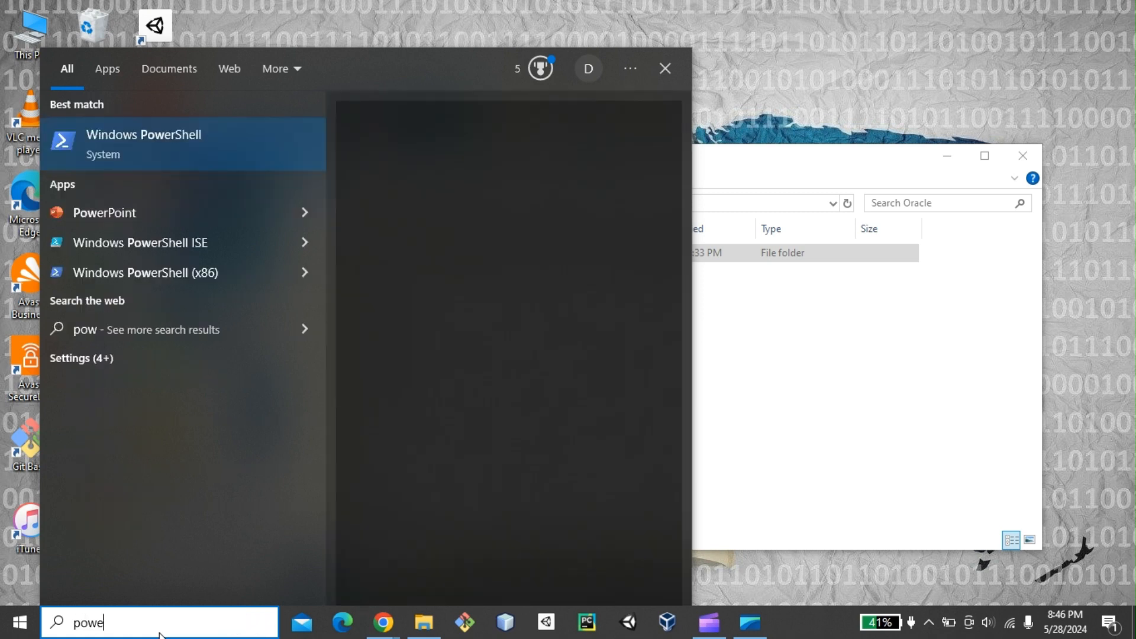
{"action": "type", "text": "r"}
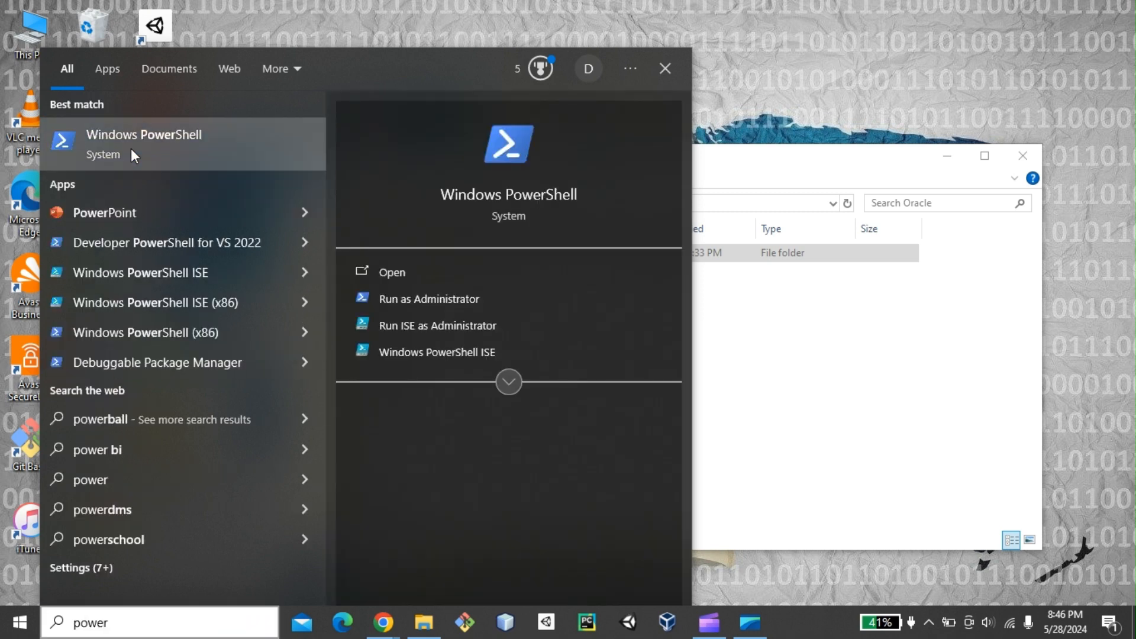
{"action": "right_click", "coordinate": [136, 154]}
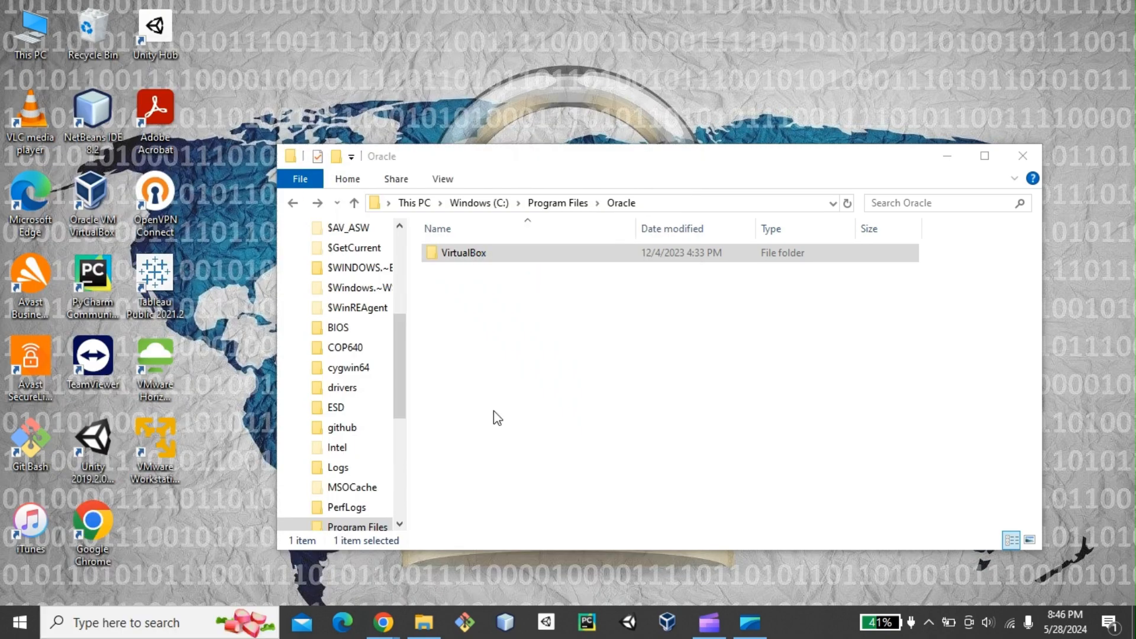
{"action": "left_click", "coordinate": [784, 623]}
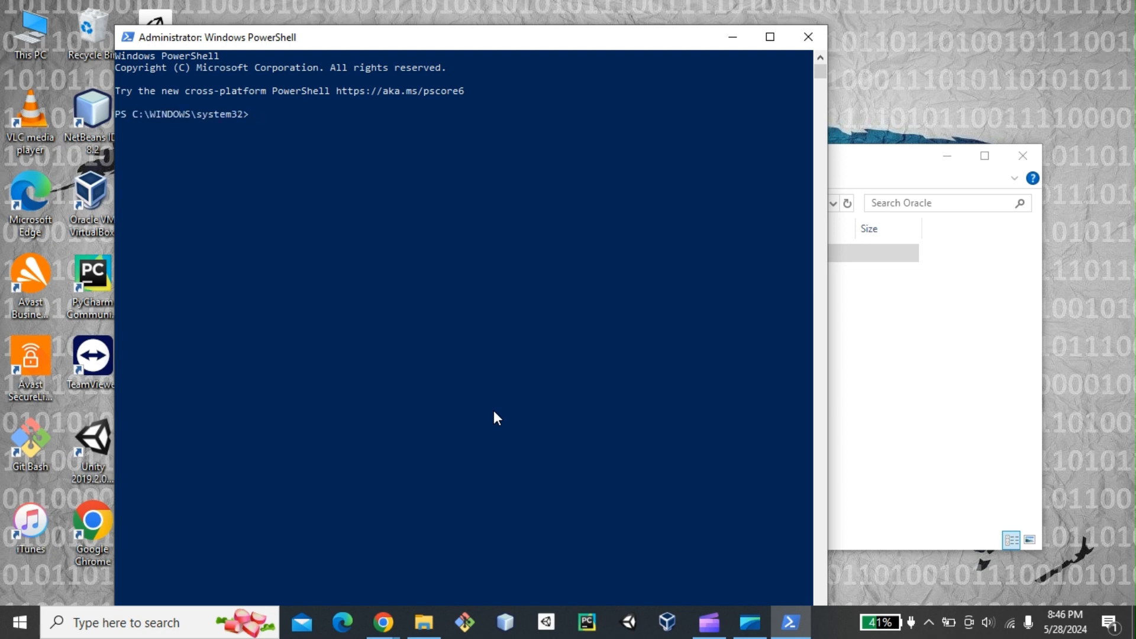
- Run vboxmanage and read through its full usage listing to the prompt
{"action": "type", "text": "vboxma"}
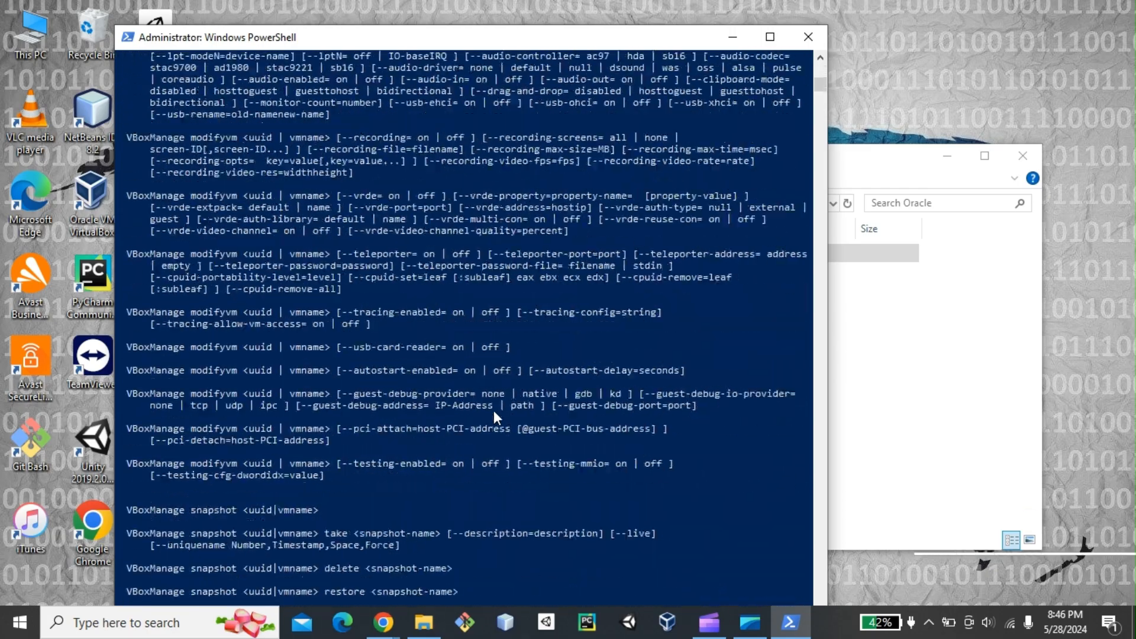
{"action": "scroll", "scroll_direction": "down", "scroll_amount": 3}
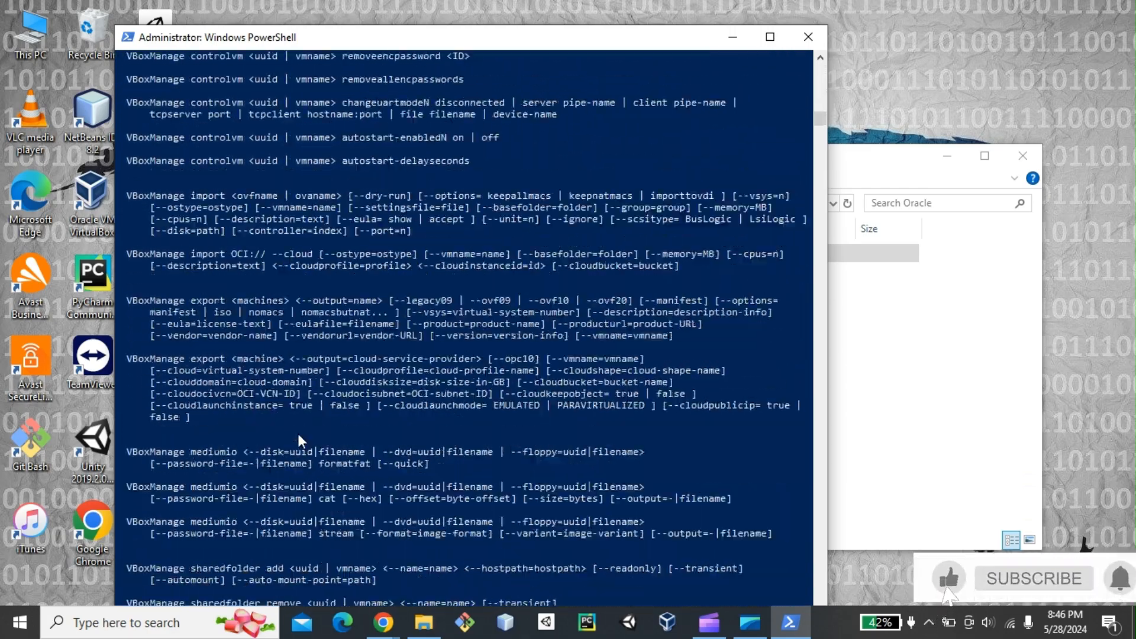
{"action": "scroll", "scroll_direction": "down", "scroll_amount": 3}
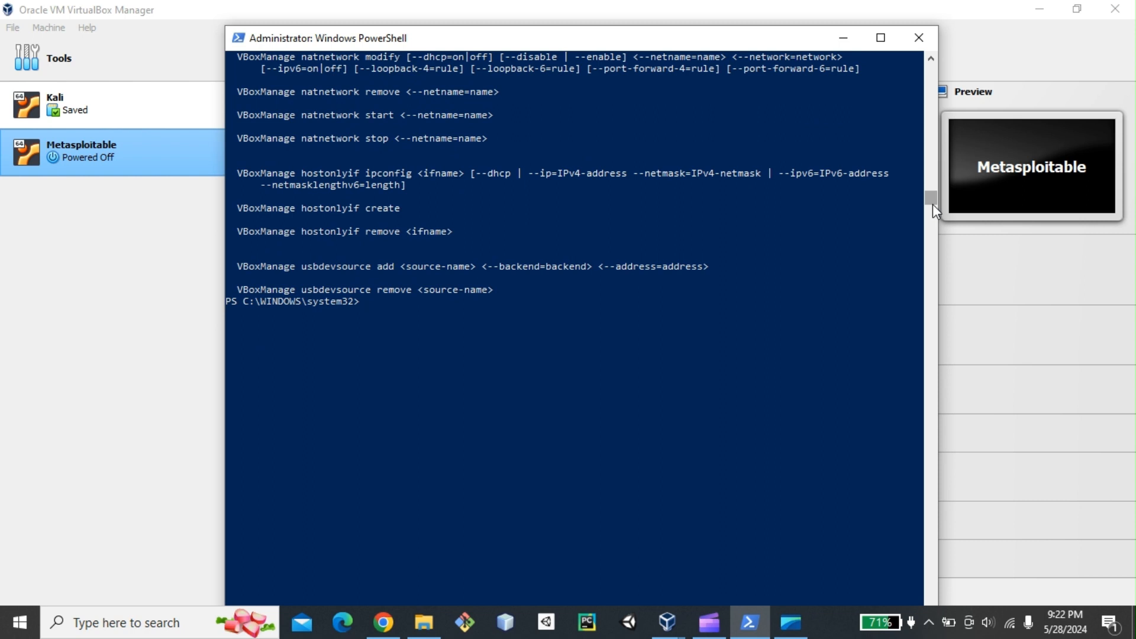
- Run 'vboxmanage showvminfo Metasploitable' to list the VM's configuration
{"action": "type", "text": "v"}
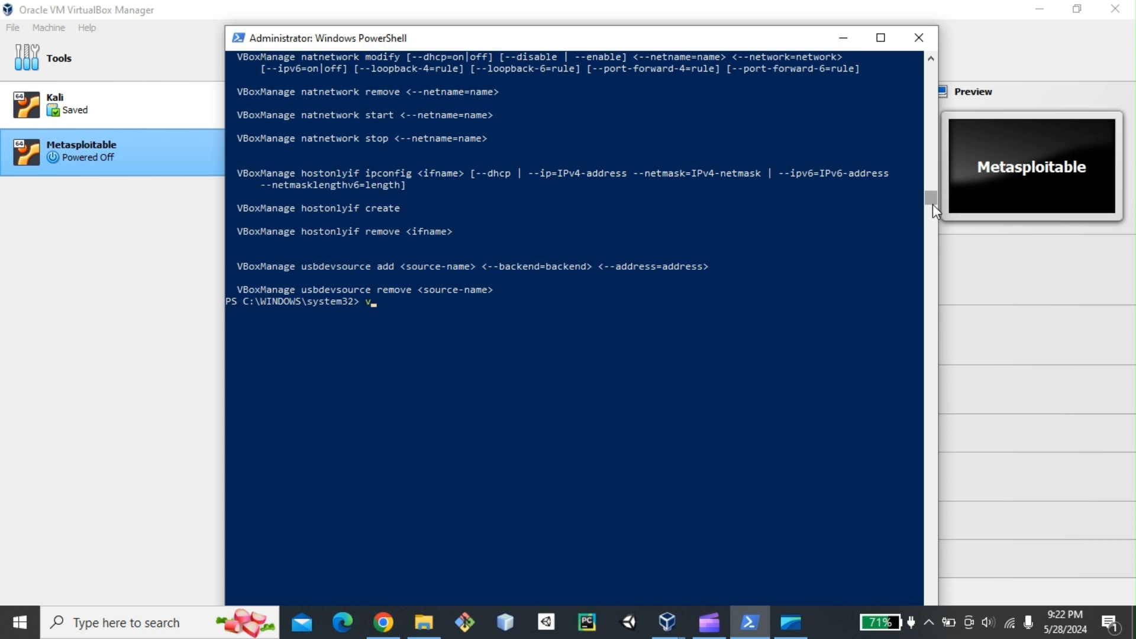
{"action": "type", "text": "boxmana"}
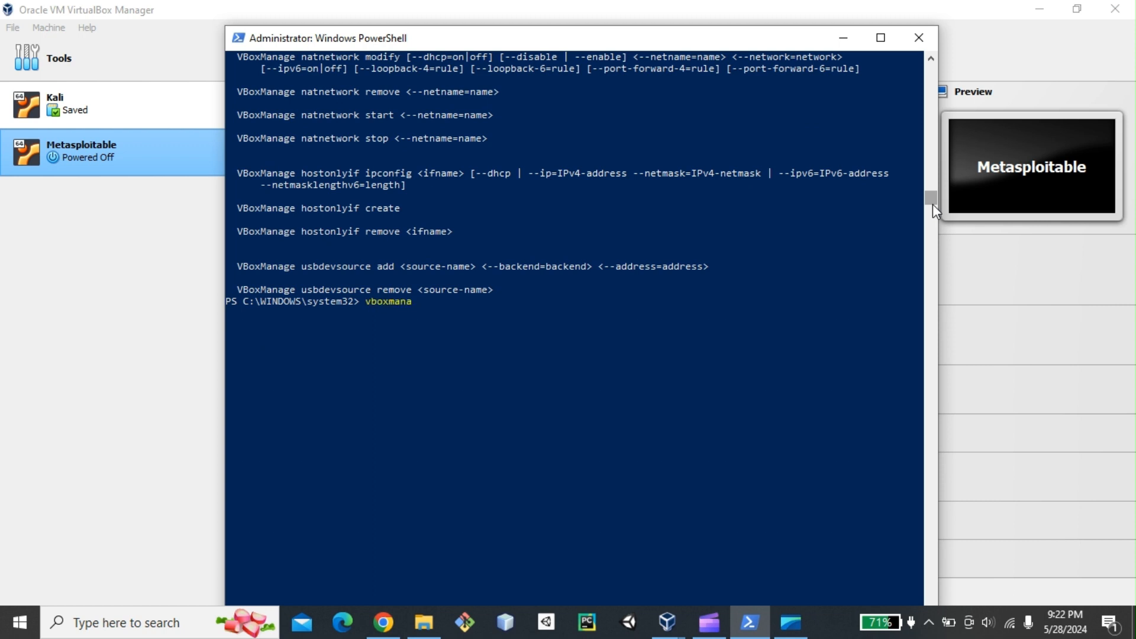
{"action": "type", "text": "ge show"}
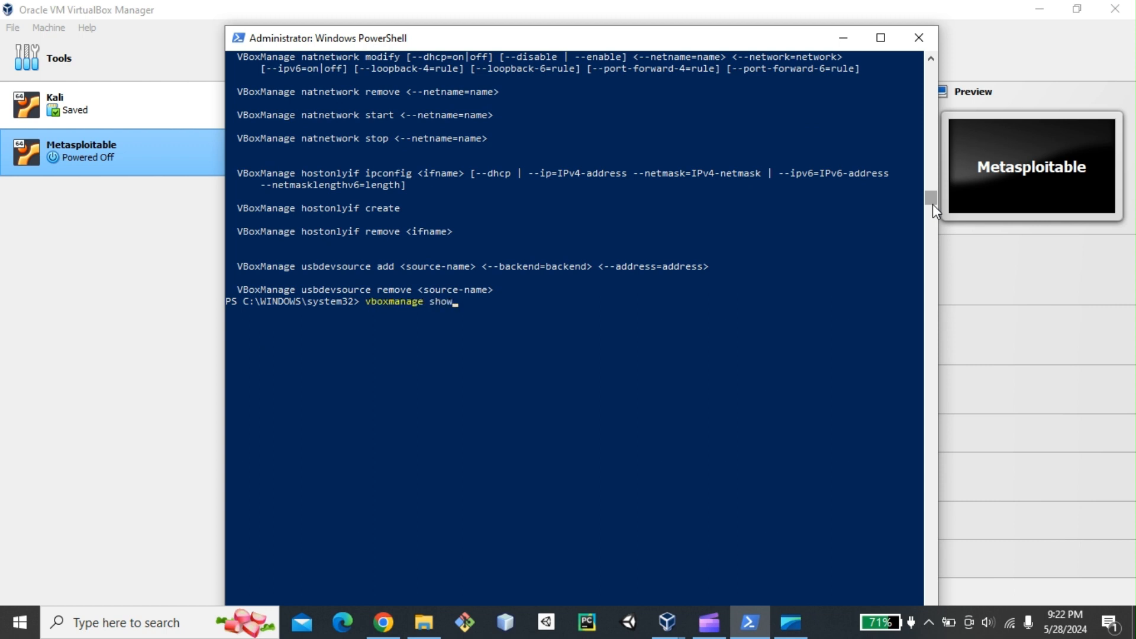
{"action": "type", "text": "vminfo M"}
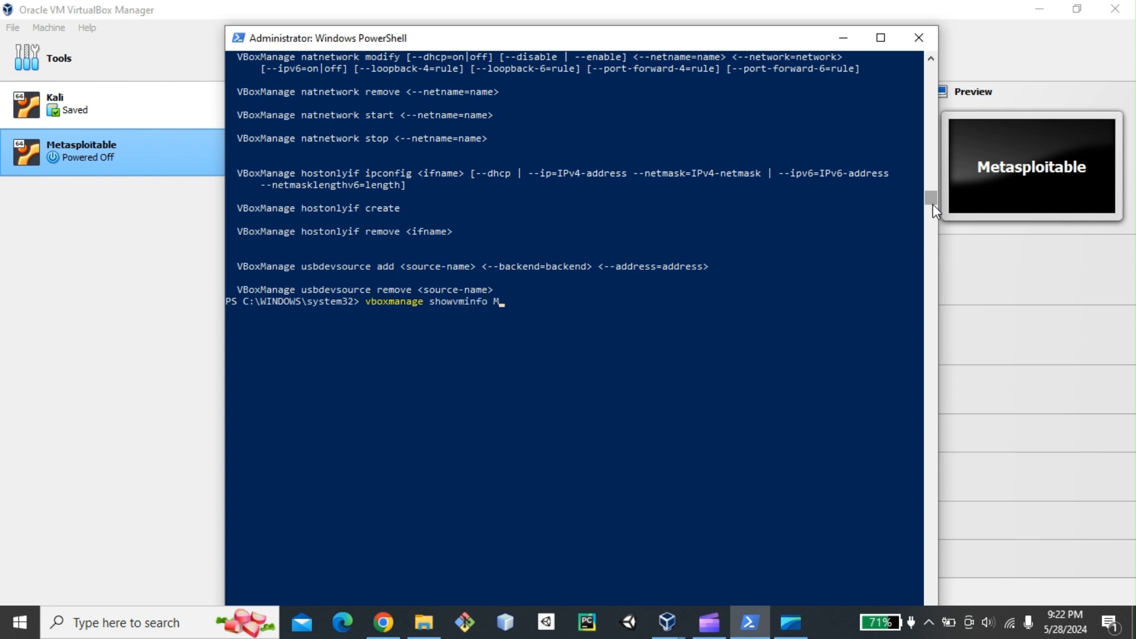
{"action": "type", "text": "et"}
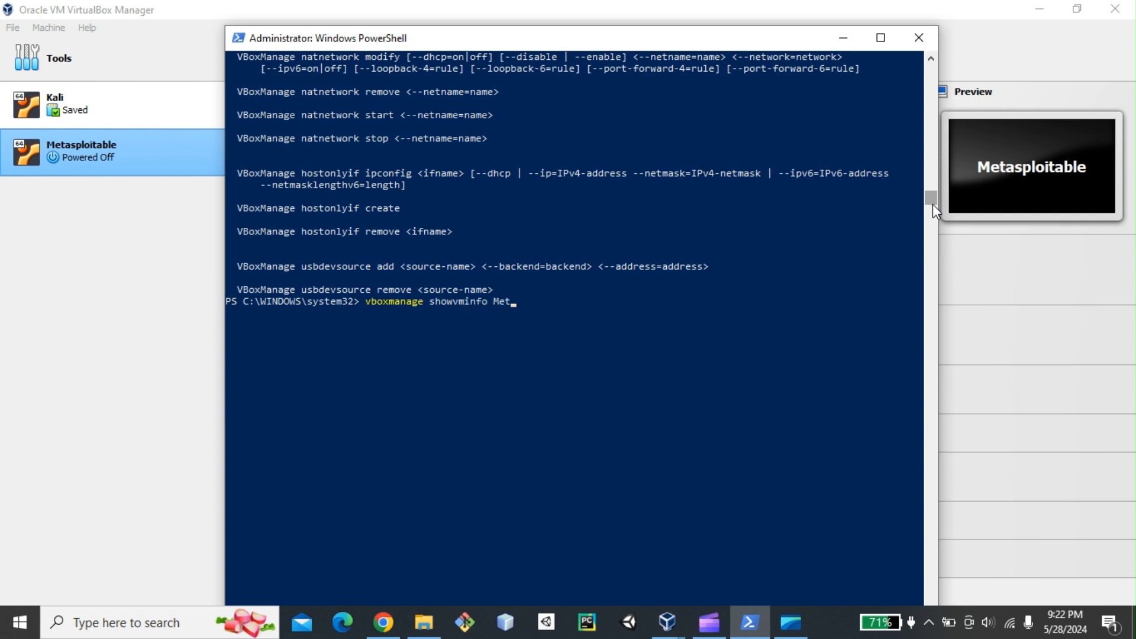
{"action": "type", "text": "asploi"}
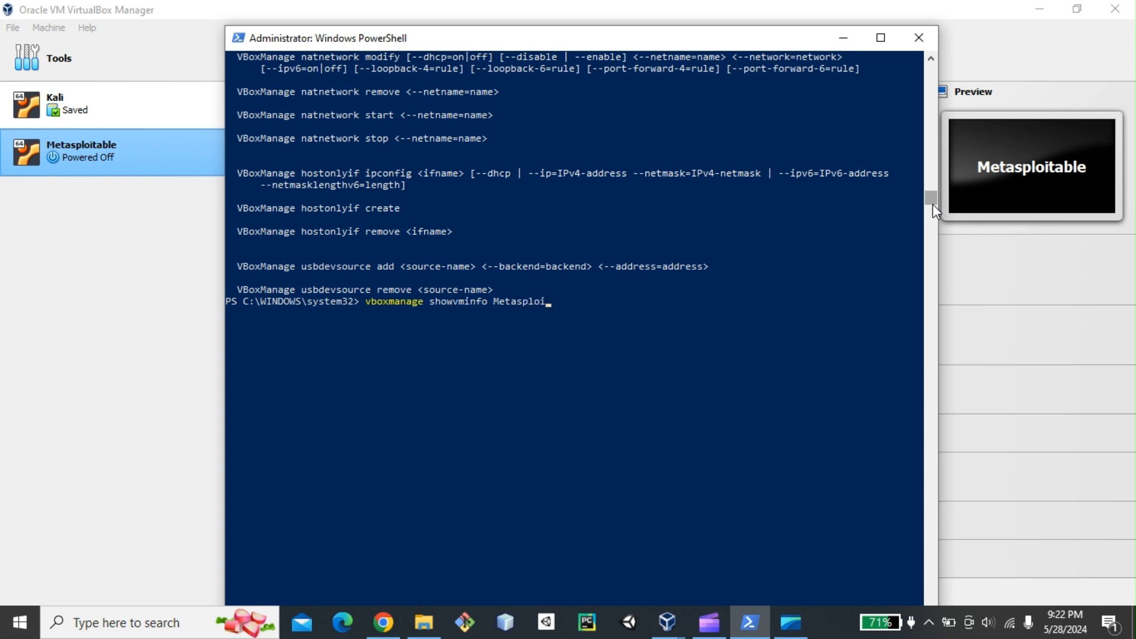
{"action": "type", "text": "table"}
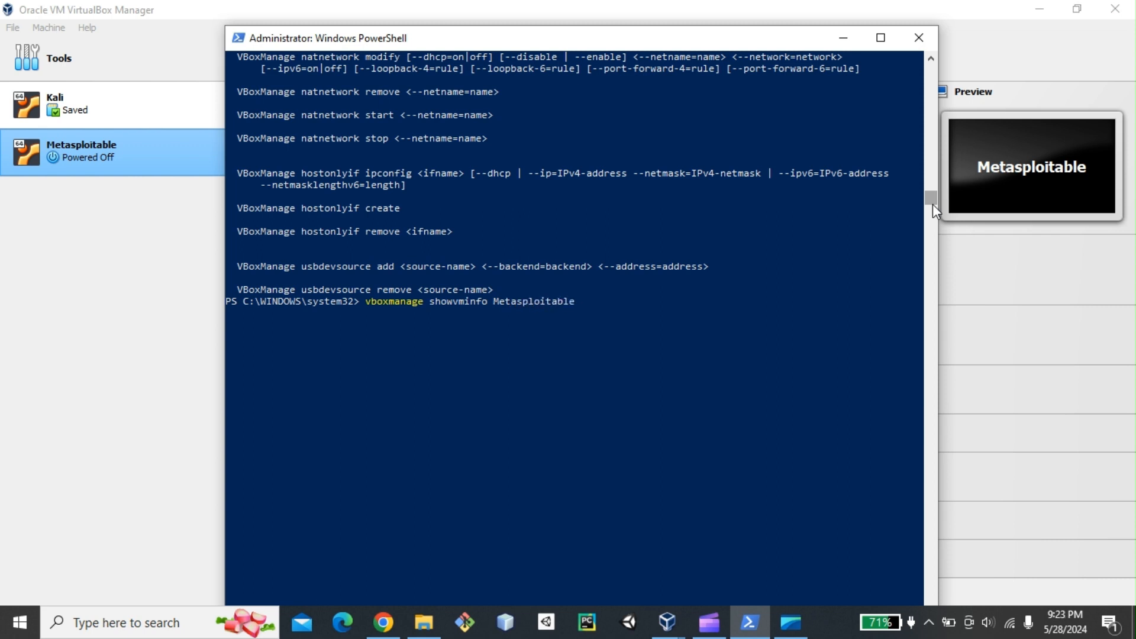
{"action": "mouse_move", "coordinate": [149, 166]}
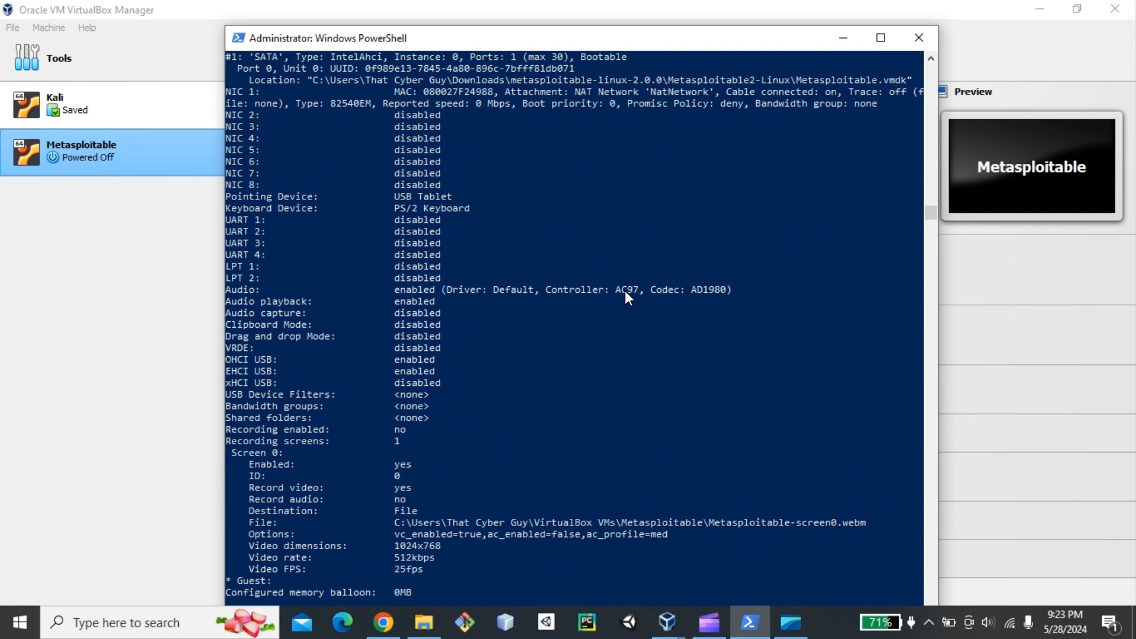
{"action": "mouse_move", "coordinate": [928, 223]}
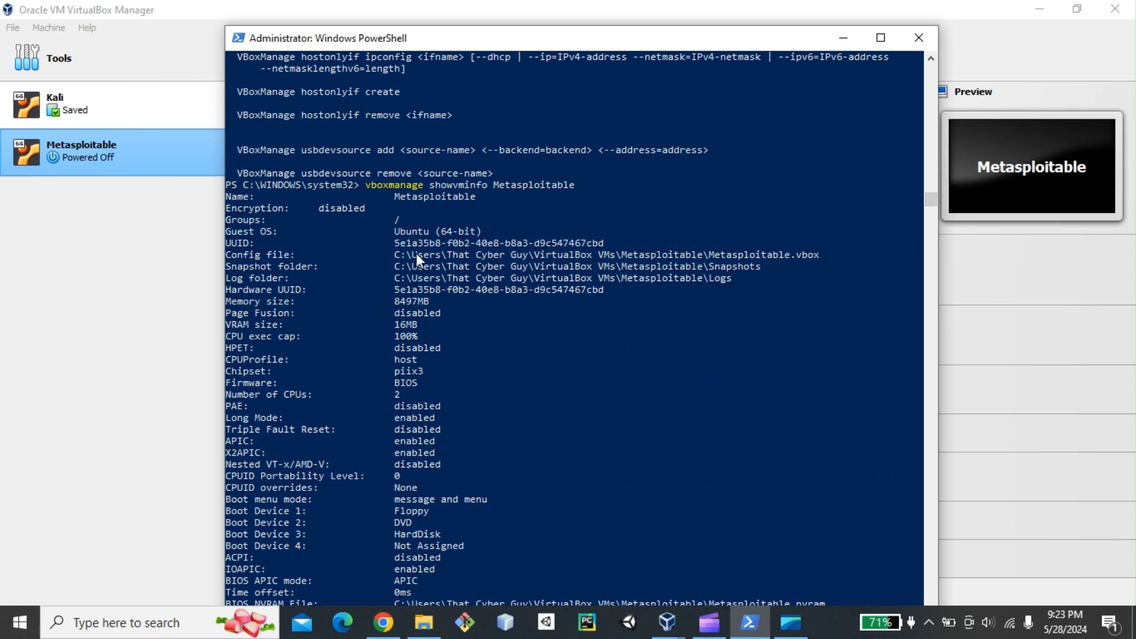
- Select the VM's UUID in the output to copy it and review the remaining details
{"action": "left_click_drag", "start_coordinate": [393, 242], "coordinate": [599, 243]}
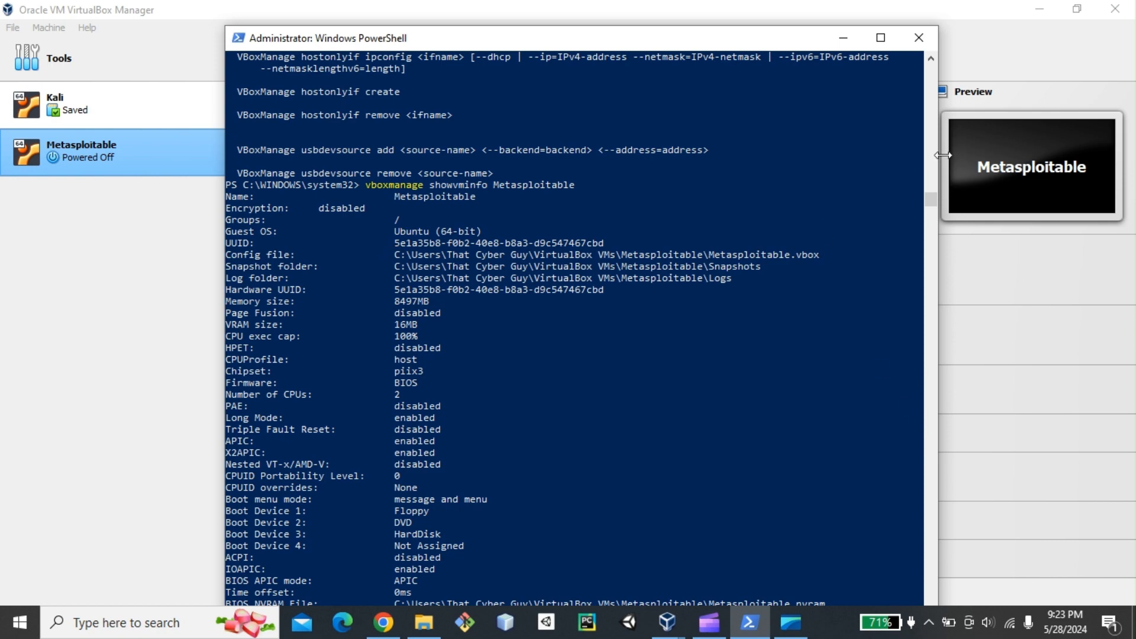
{"action": "scroll", "scroll_direction": "down", "scroll_amount": 3}
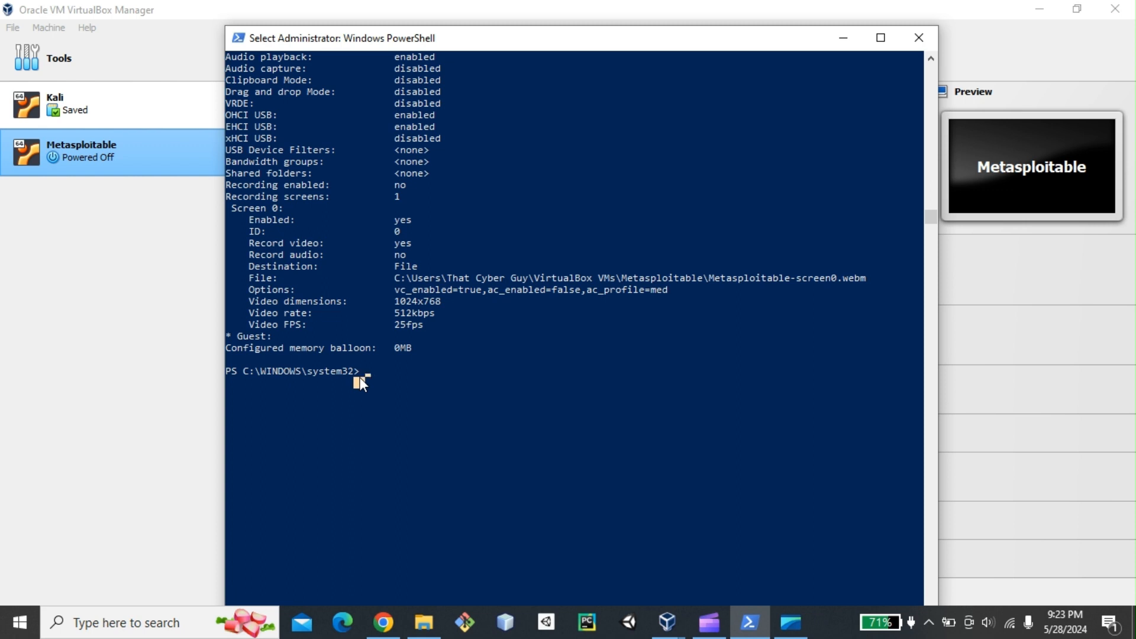
- Run vboxmanage modifyvm 5e1a35b8-f0b2-40e8-b8a3-d9c547467cbd --acpi off
{"action": "type", "text": "vb"}
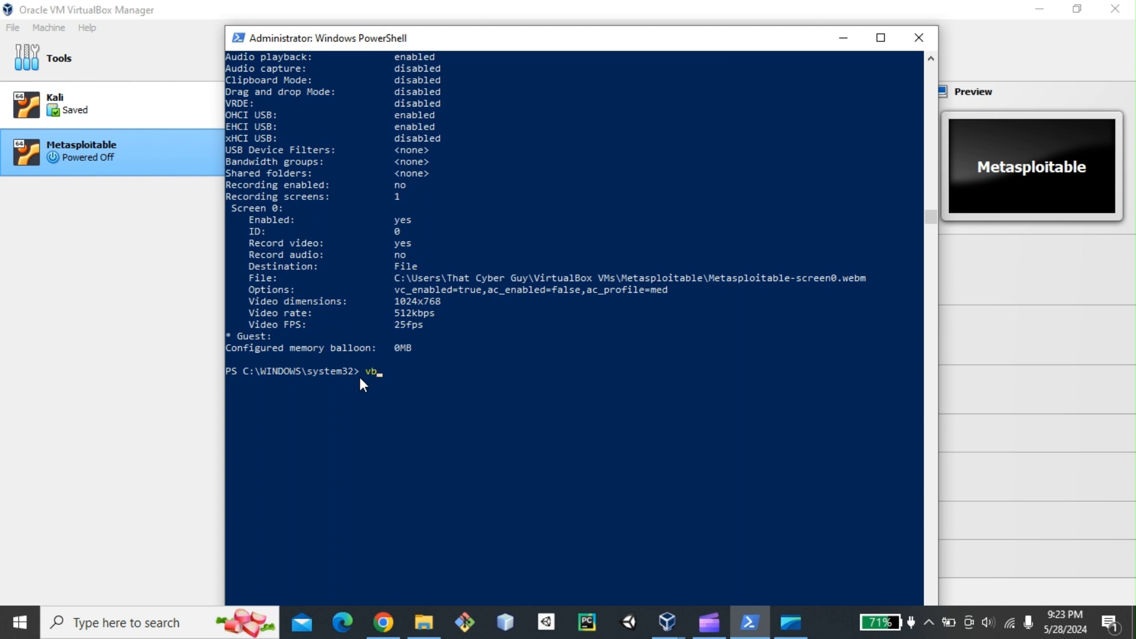
{"action": "type", "text": "oxmanage"}
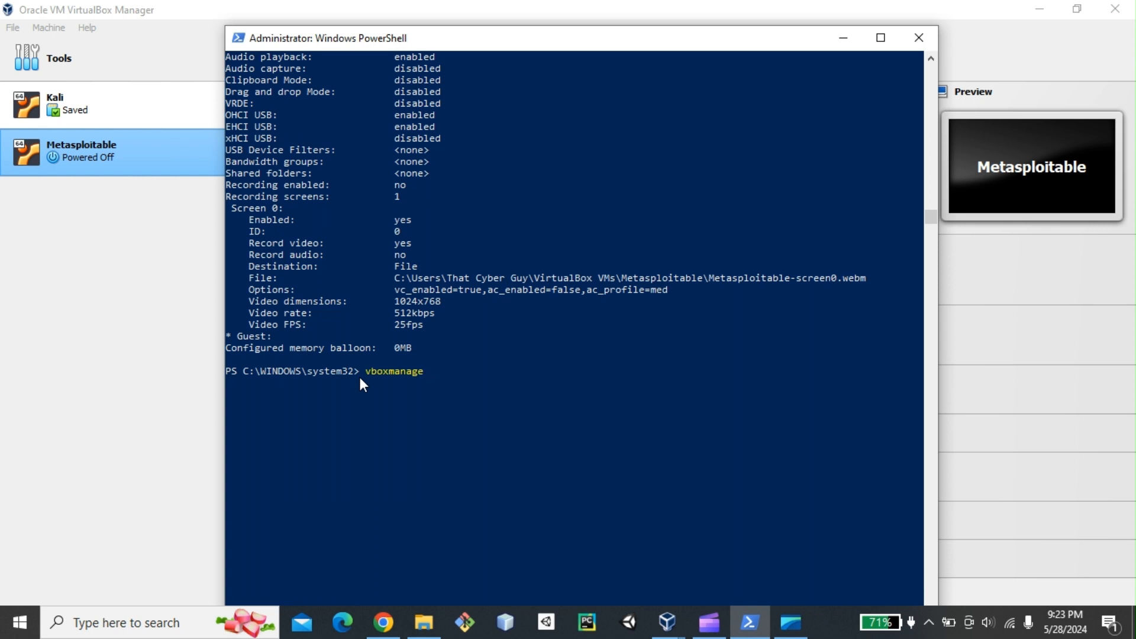
{"action": "type", "text": "modif"}
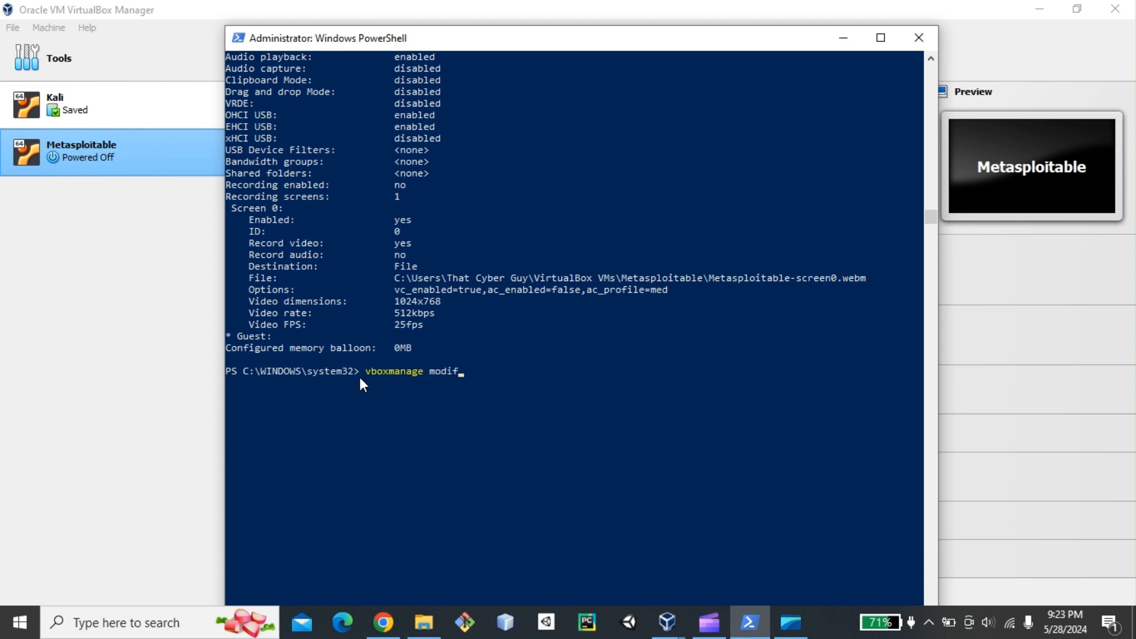
{"action": "type", "text": "yvm"}
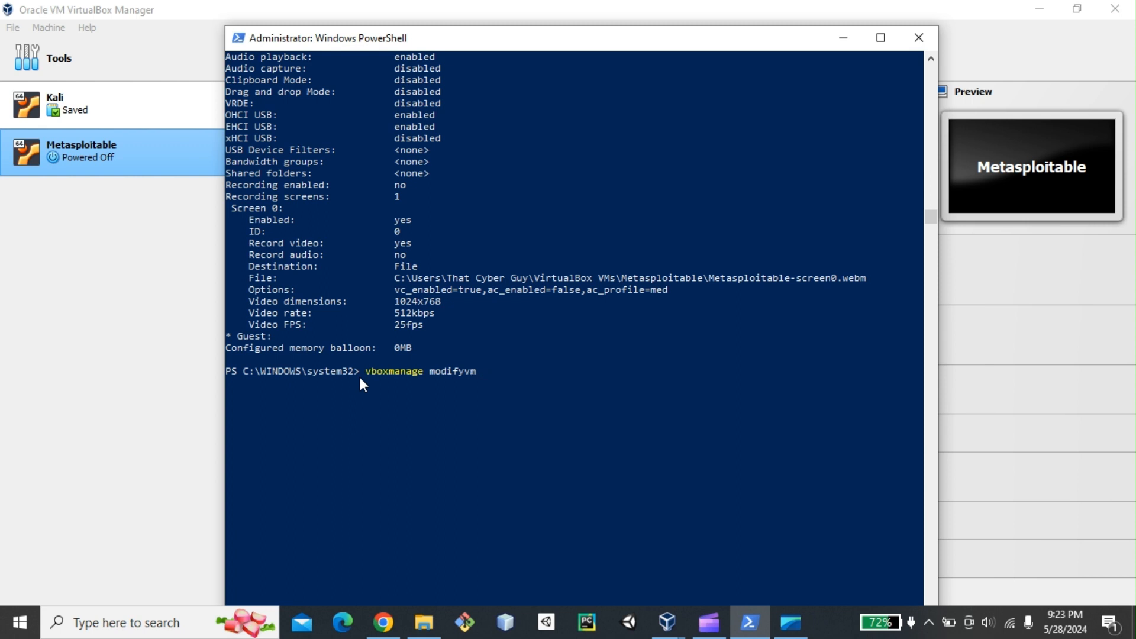
{"action": "type", "text": "5e1a35b8-f0b2-40e8-b8a3-d9c547467cbd"}
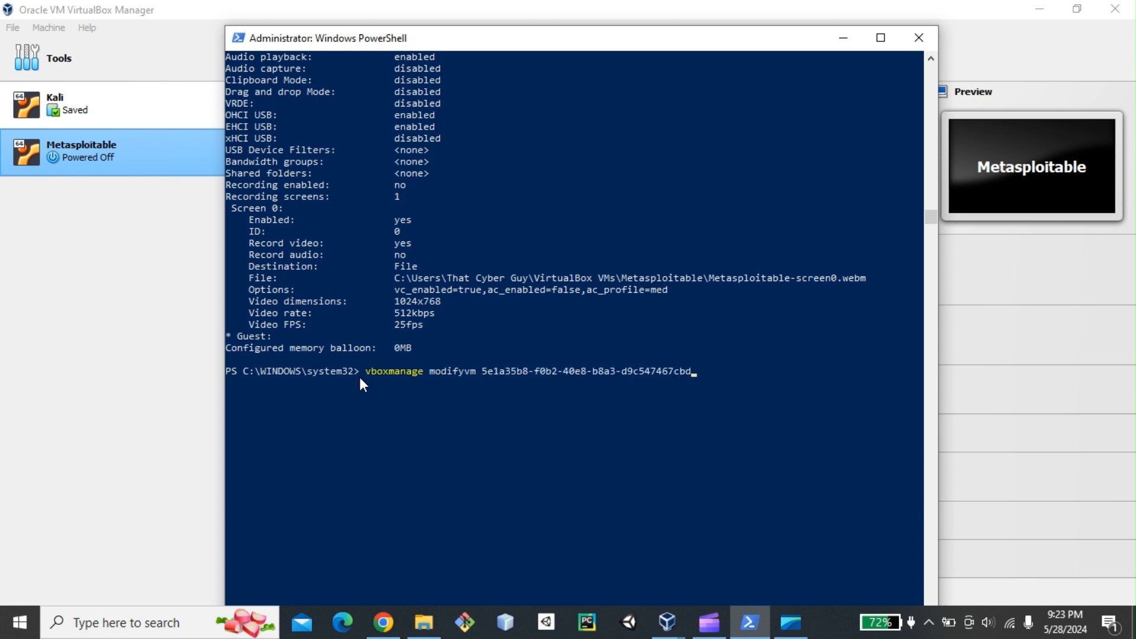
{"action": "type", "text": "--"}
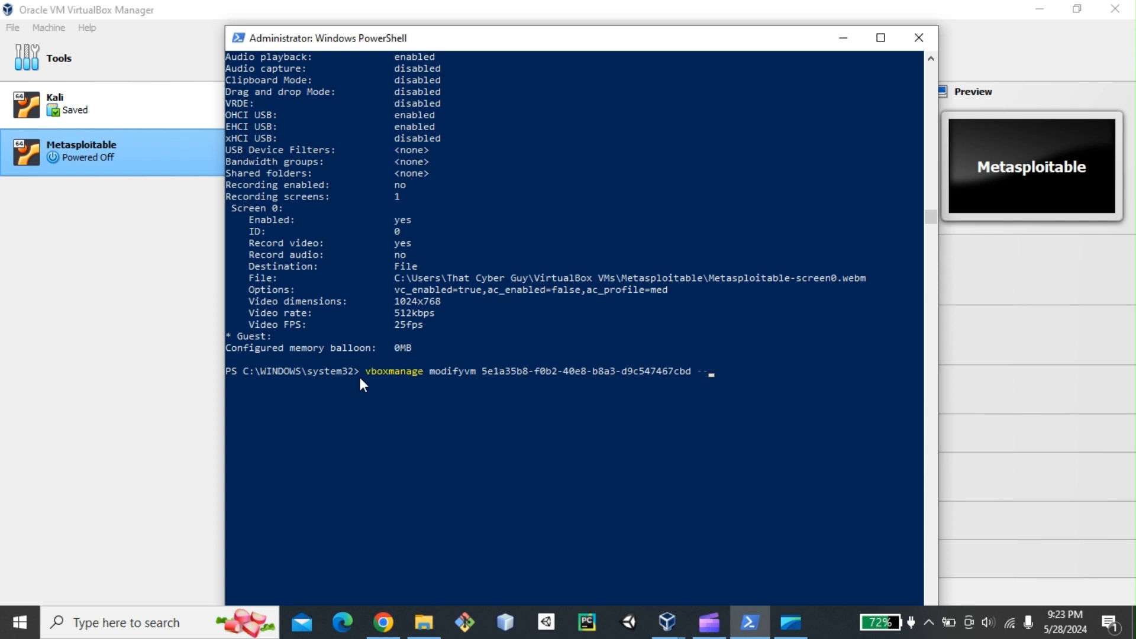
{"action": "type", "text": "ap"}
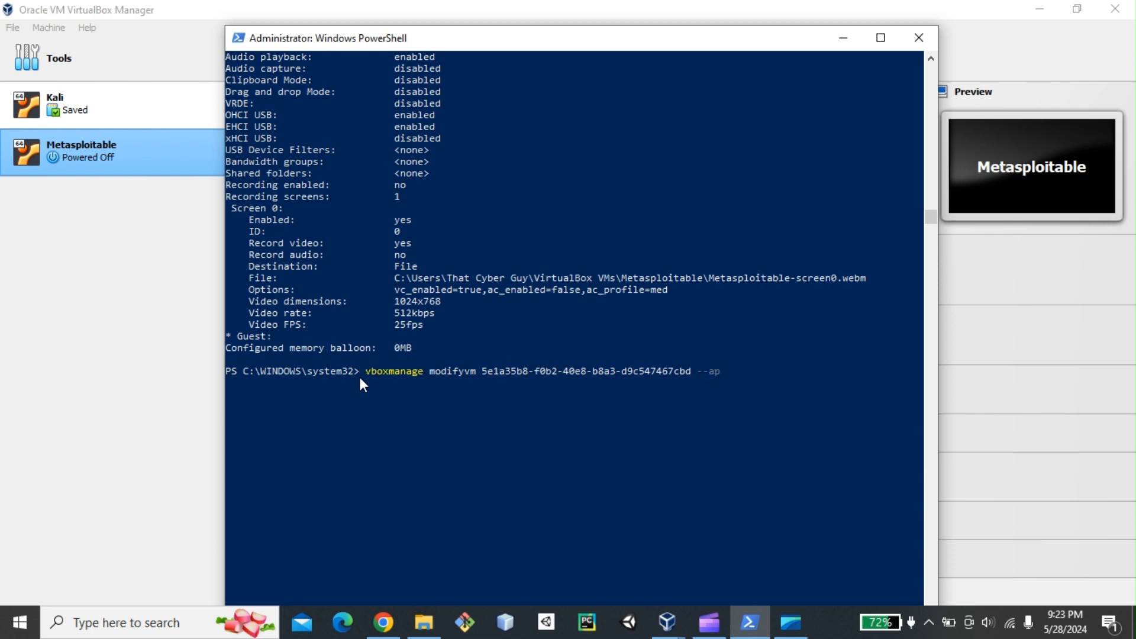
{"action": "key", "text": "Backspace"}
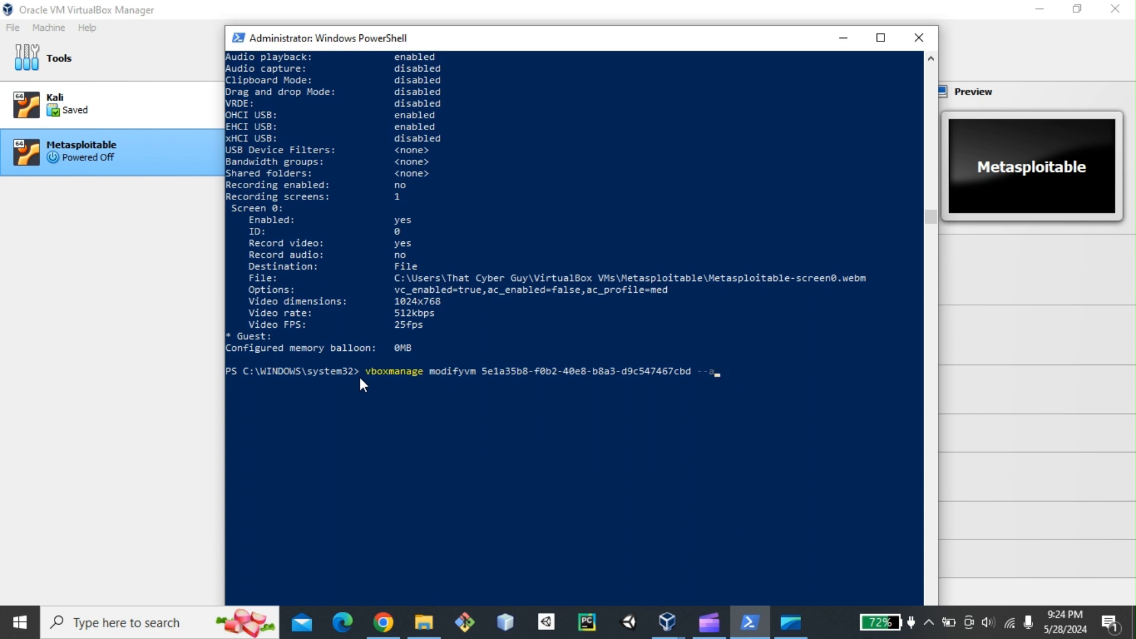
{"action": "type", "text": "cpi"}
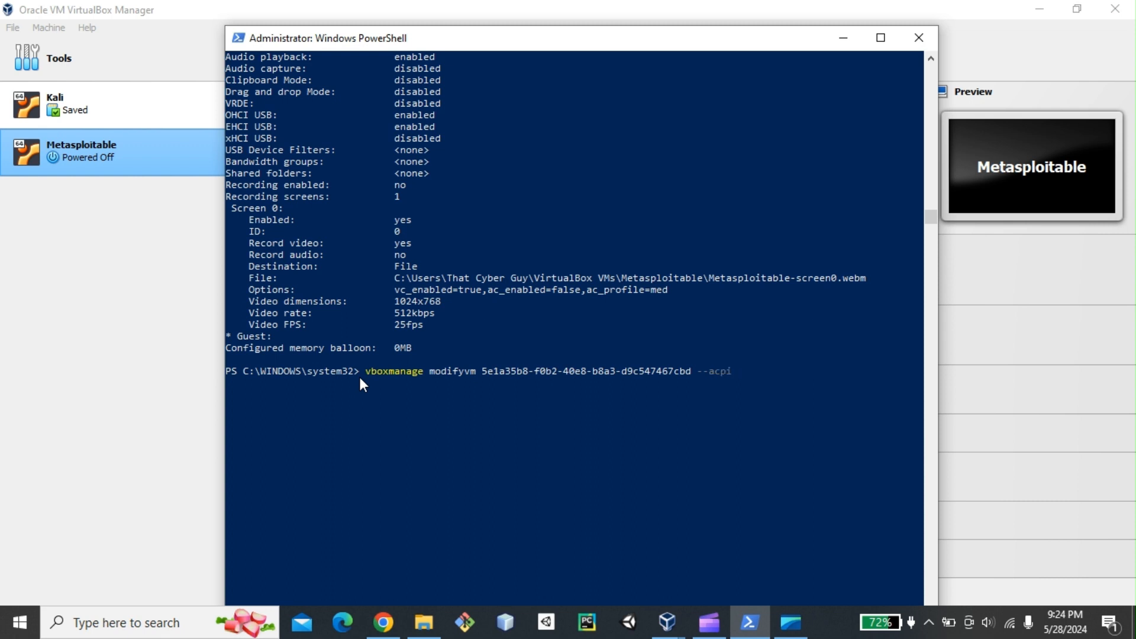
{"action": "type", "text": "off"}
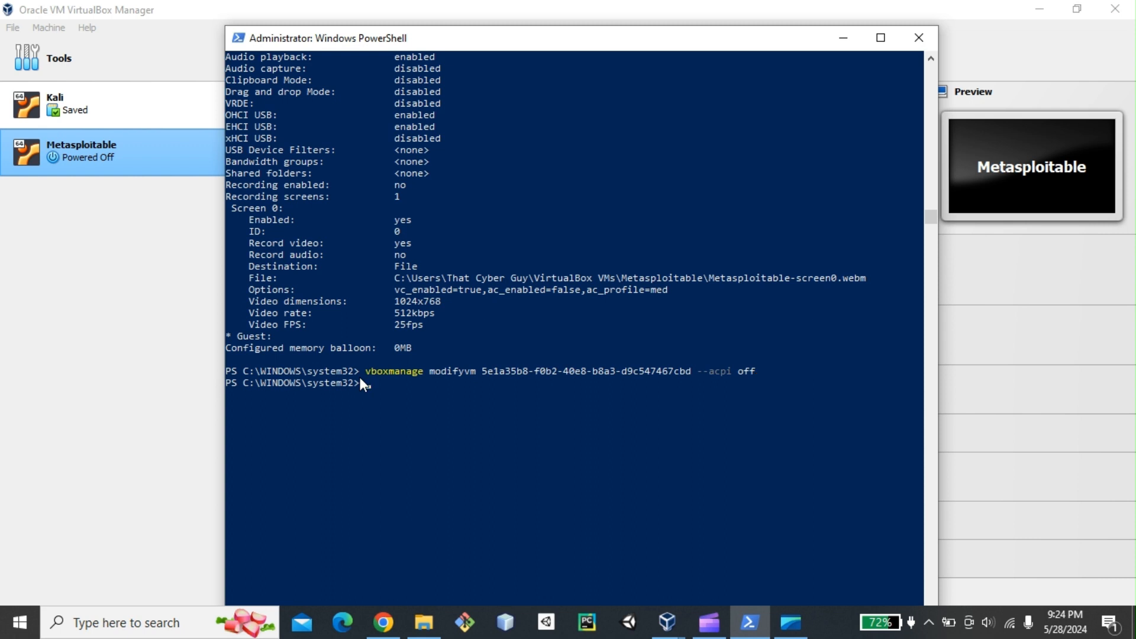
- Run vboxmanage modifyvm 5e1a35b8-f0b2-40e8-b8a3-d9c547467cbd --ioapic off
{"action": "type", "text": "vb"}
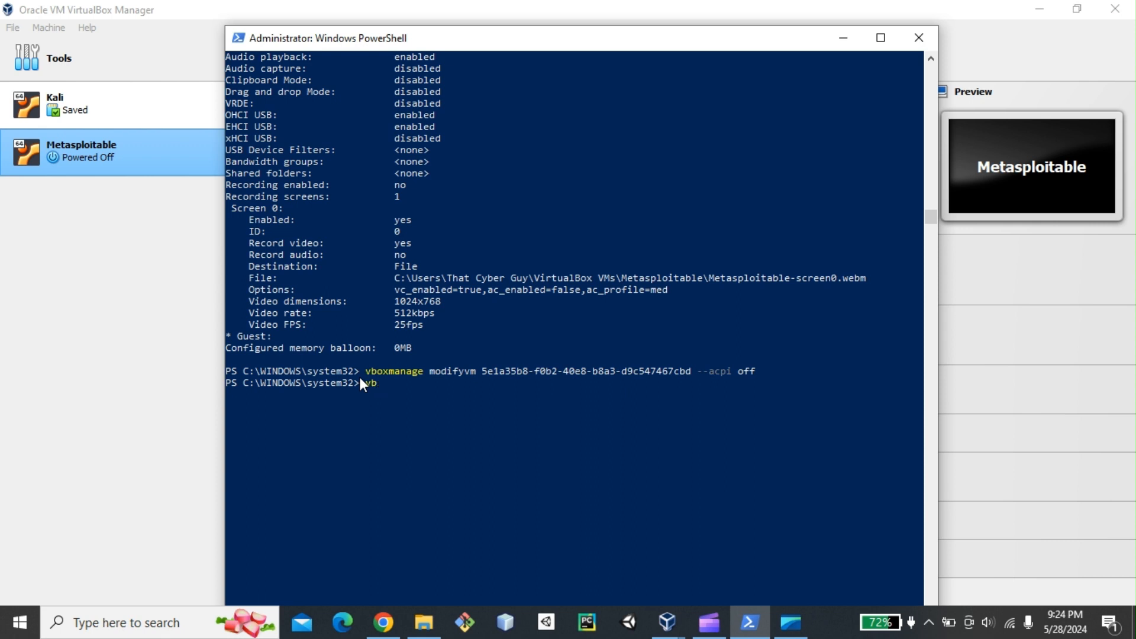
{"action": "type", "text": "oxmanage"}
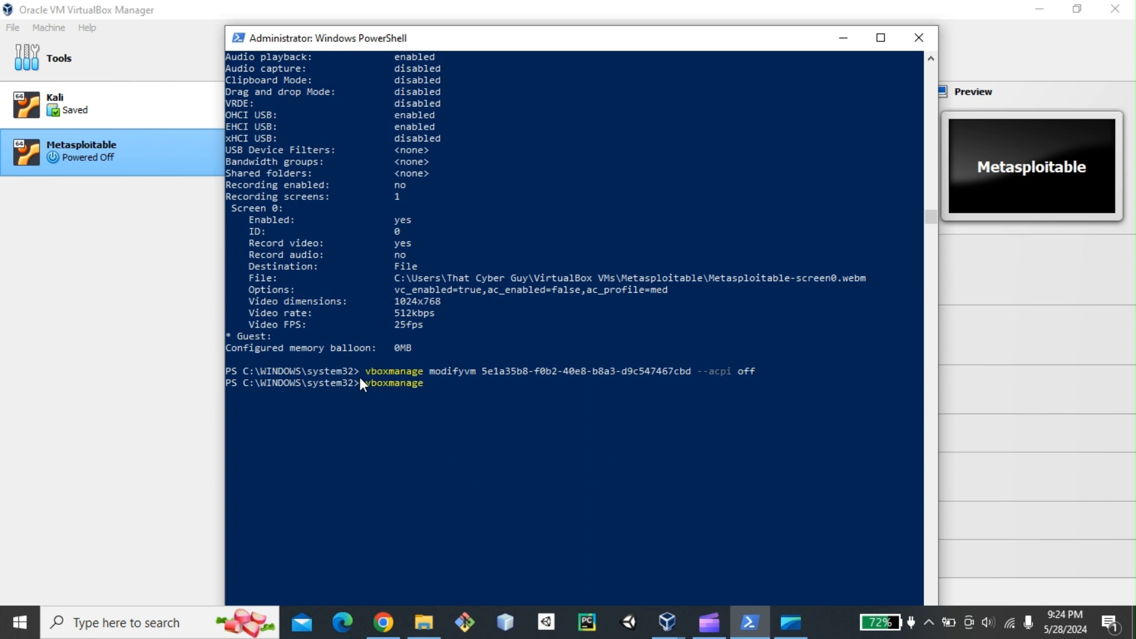
{"action": "type", "text": "modify"}
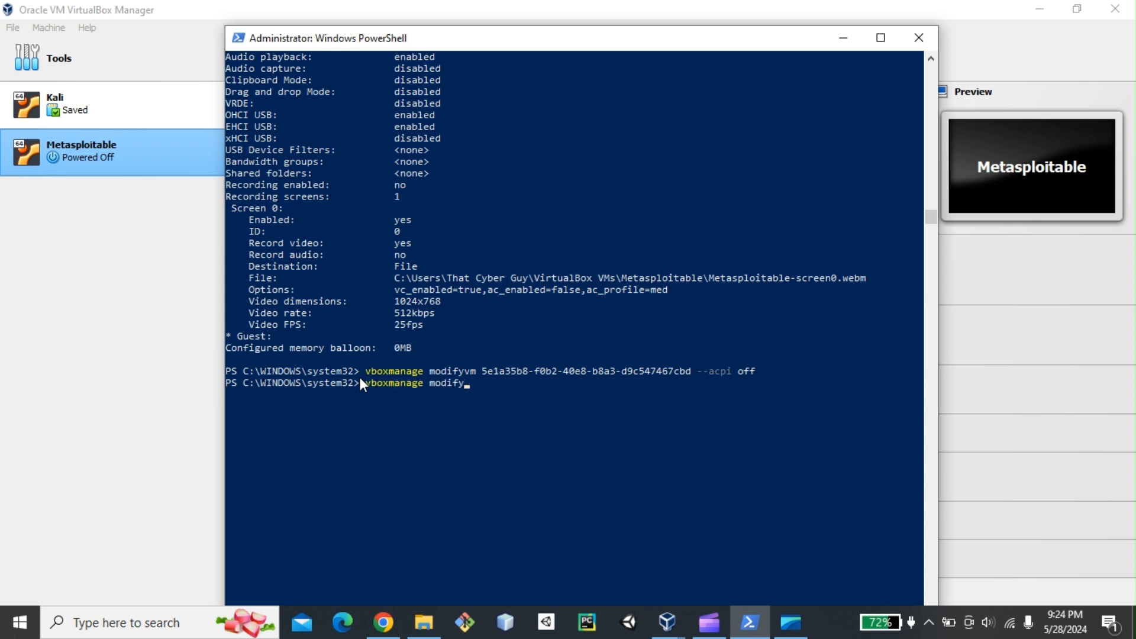
{"action": "type", "text": "vm"}
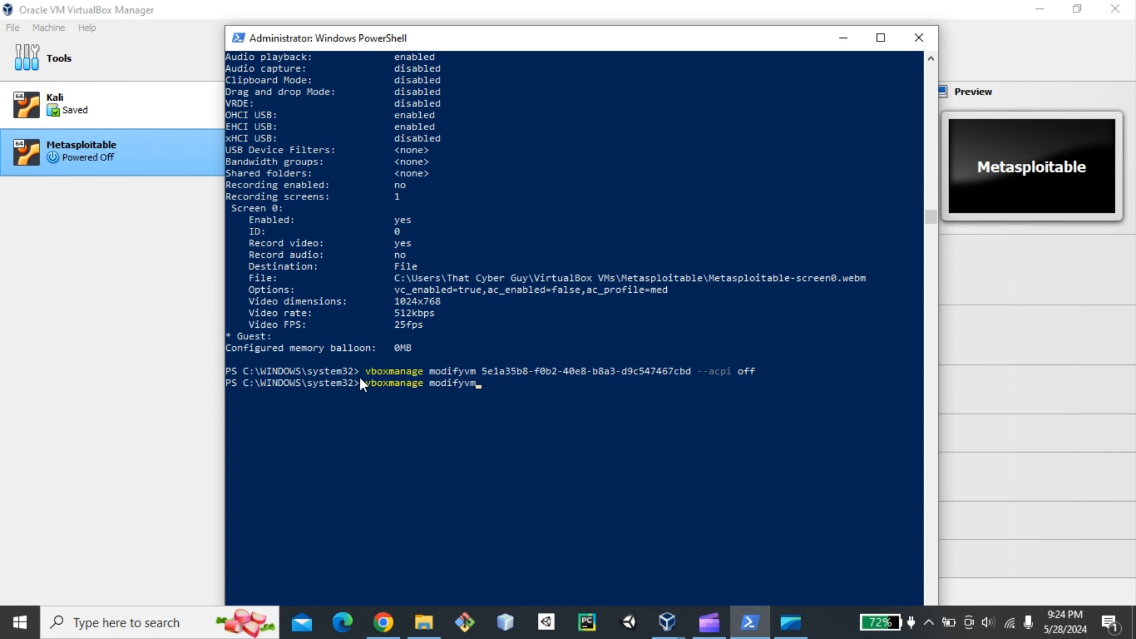
{"action": "type", "text": "5e1a35b8-f0b2-40e8-b8a3-d9c547467cbd"}
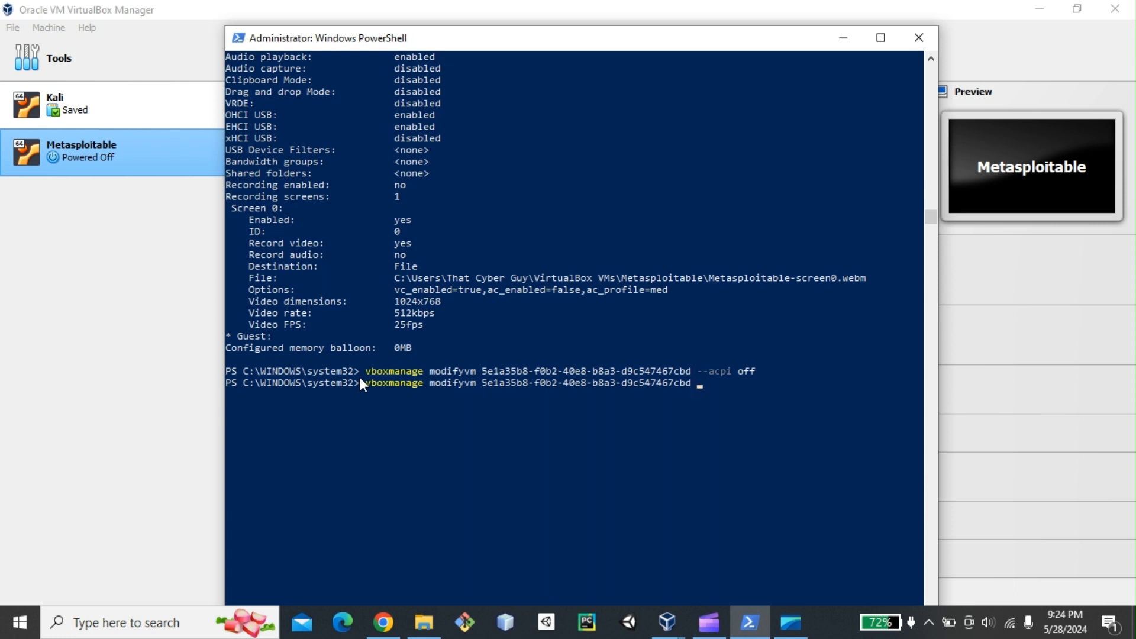
{"action": "type", "text": "--"}
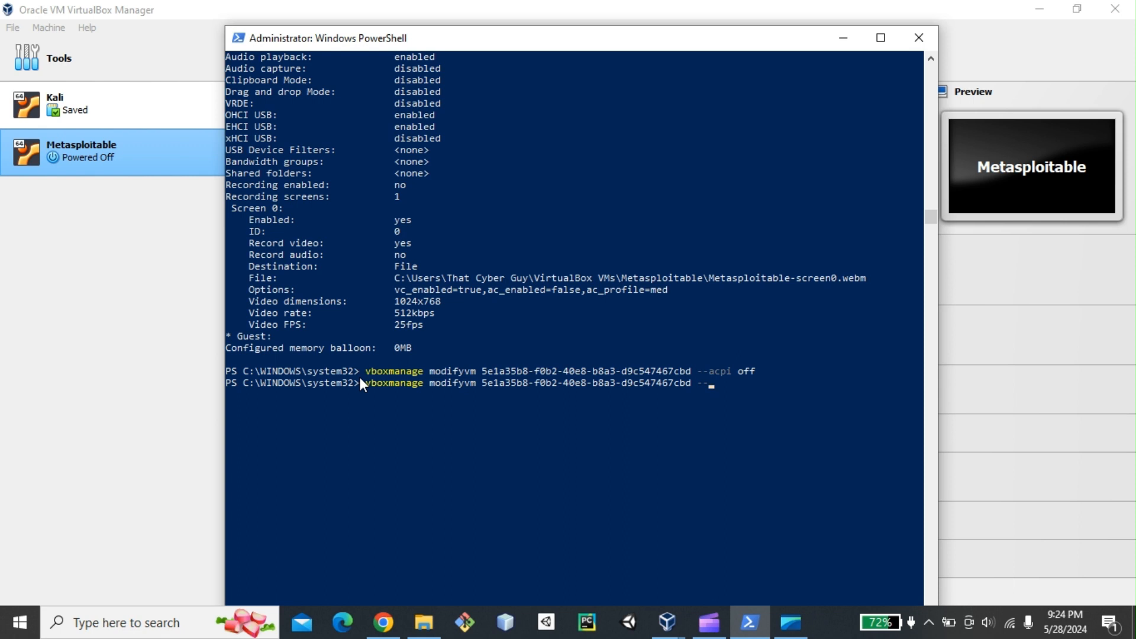
{"action": "type", "text": "io"}
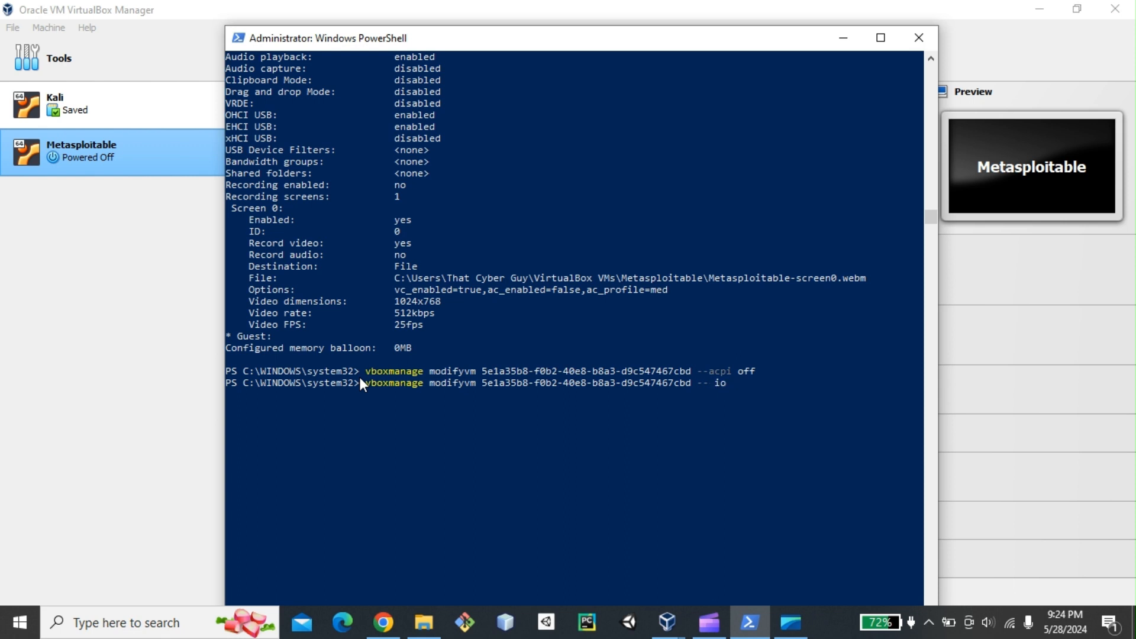
{"action": "type", "text": "a"}
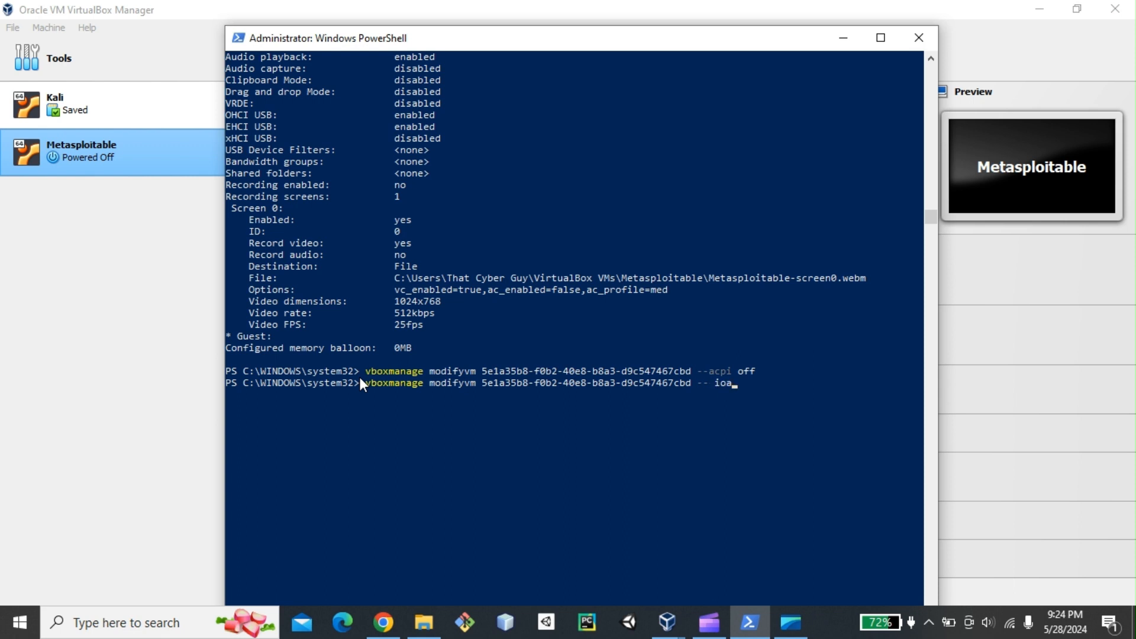
{"action": "type", "text": "pic"}
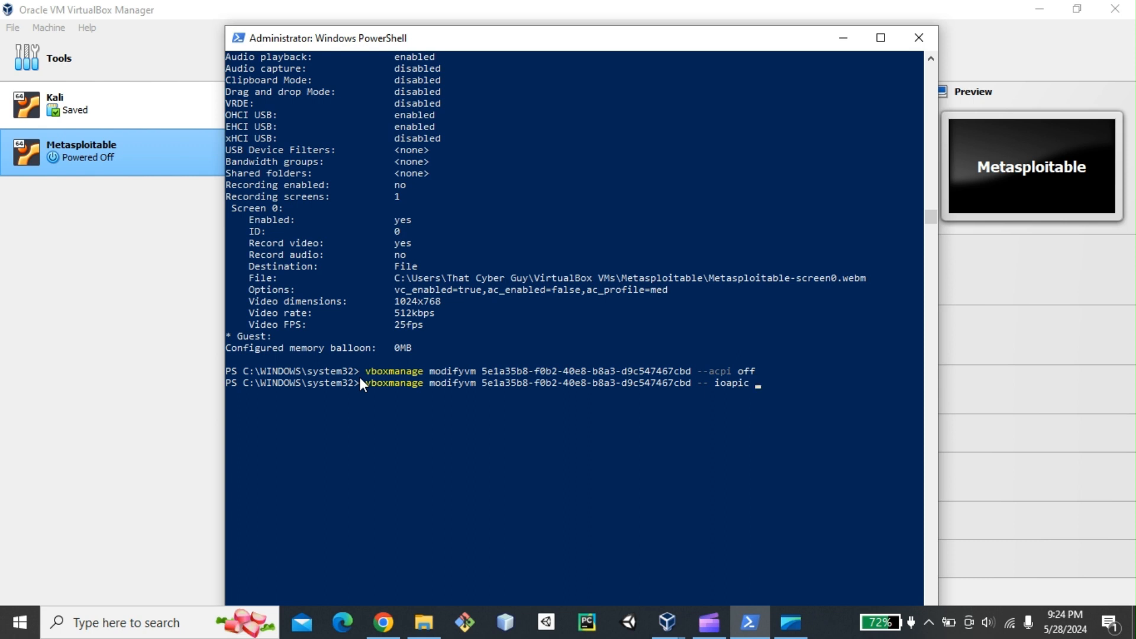
{"action": "type", "text": "off"}
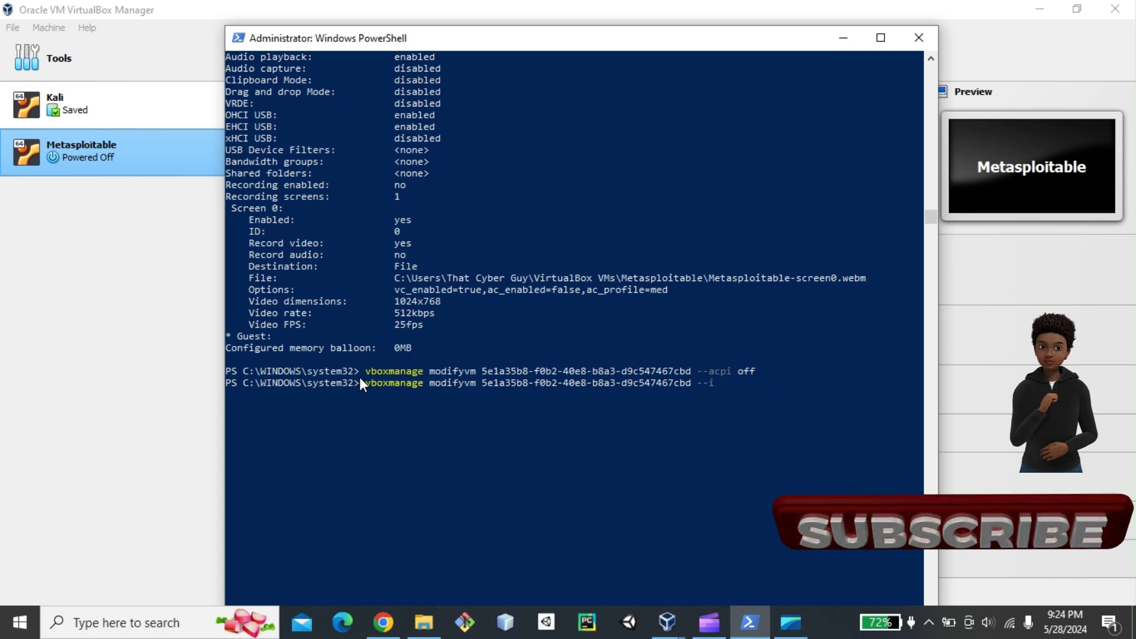
{"action": "type", "text": "oapic o"}
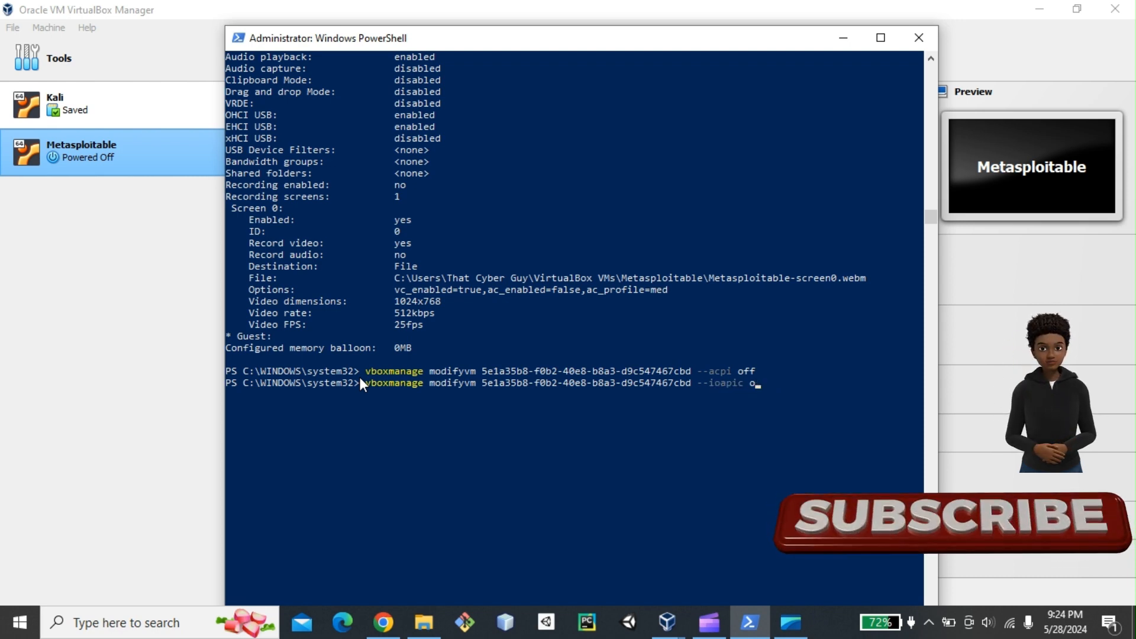
{"action": "key", "text": "Enter"}
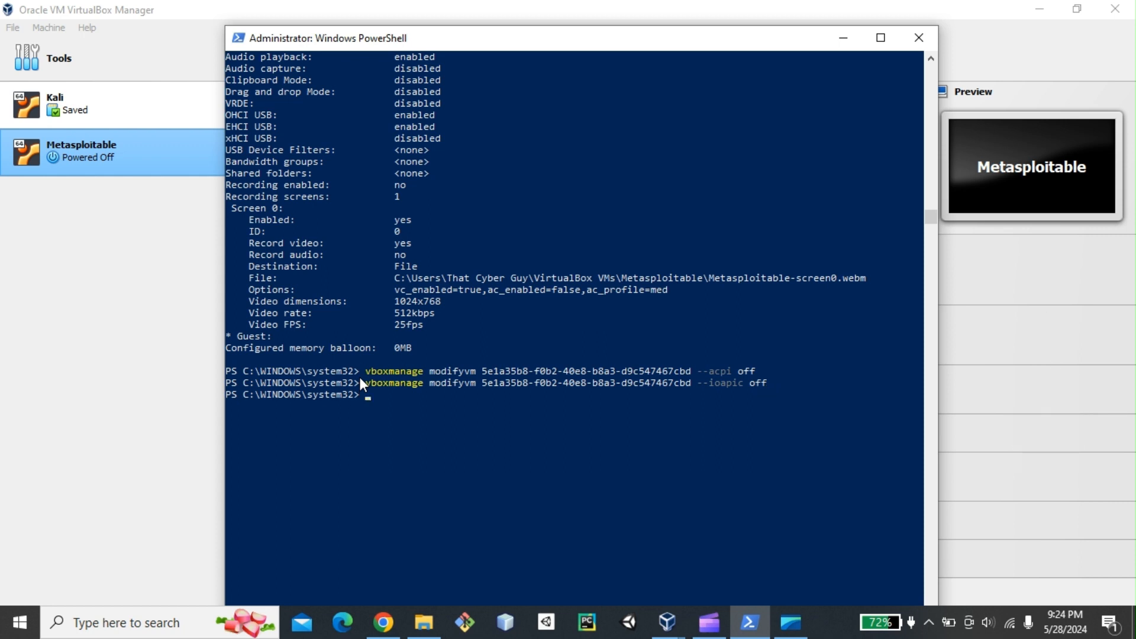
{"action": "mouse_move", "coordinate": [8, 266]}
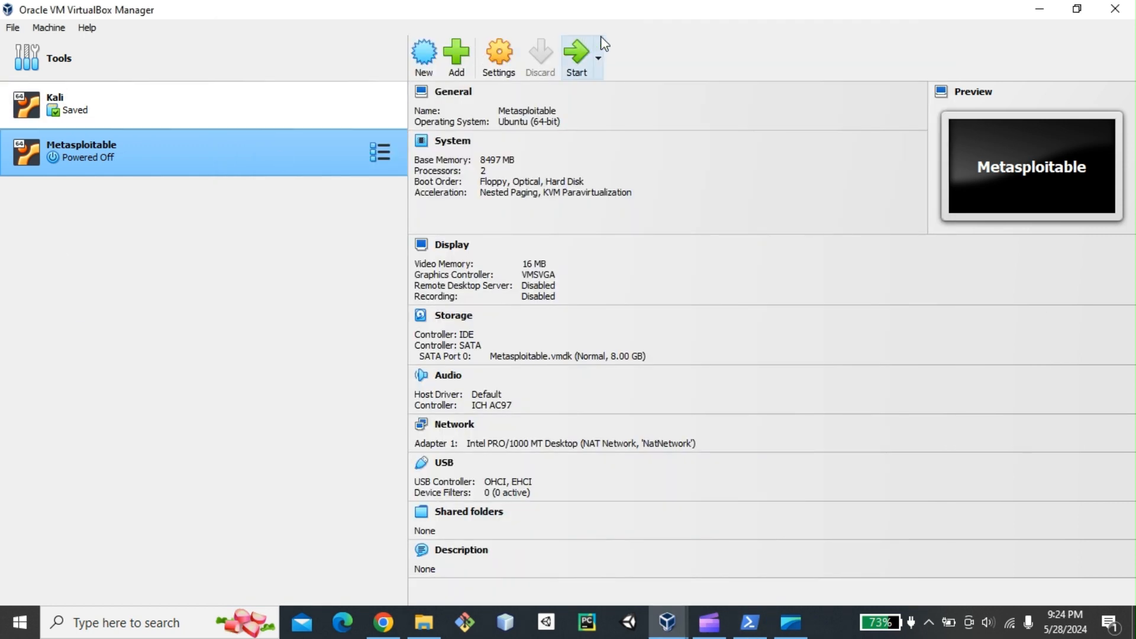
- Start the Metasploitable virtual machine from the VirtualBox Manager toolbar
{"action": "left_click", "coordinate": [576, 53]}
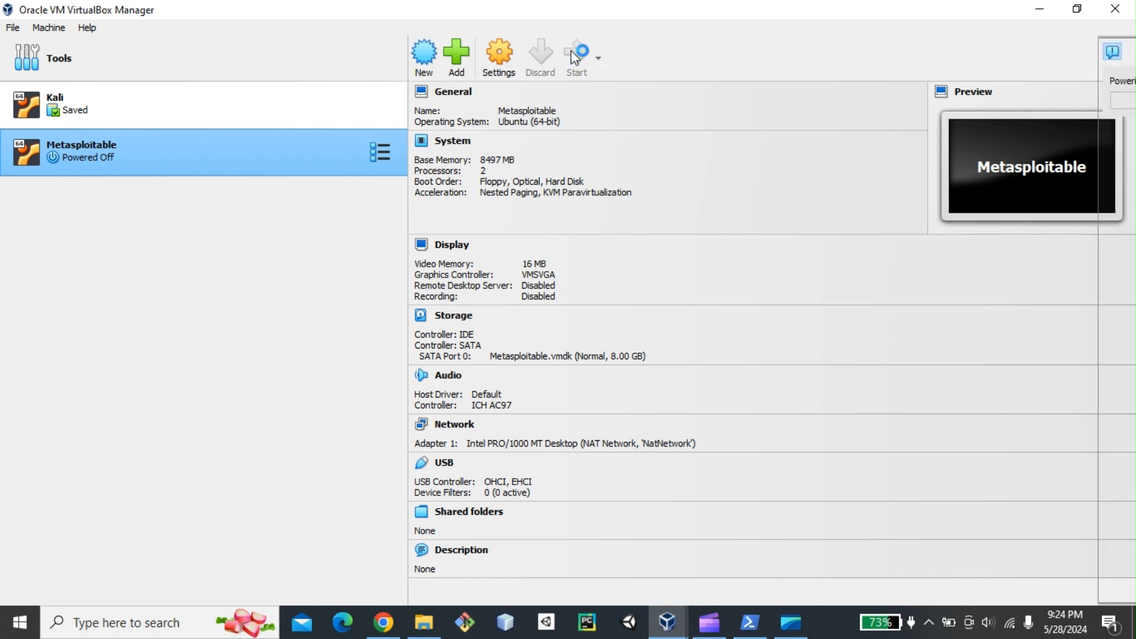
{"action": "left_click", "coordinate": [577, 53]}
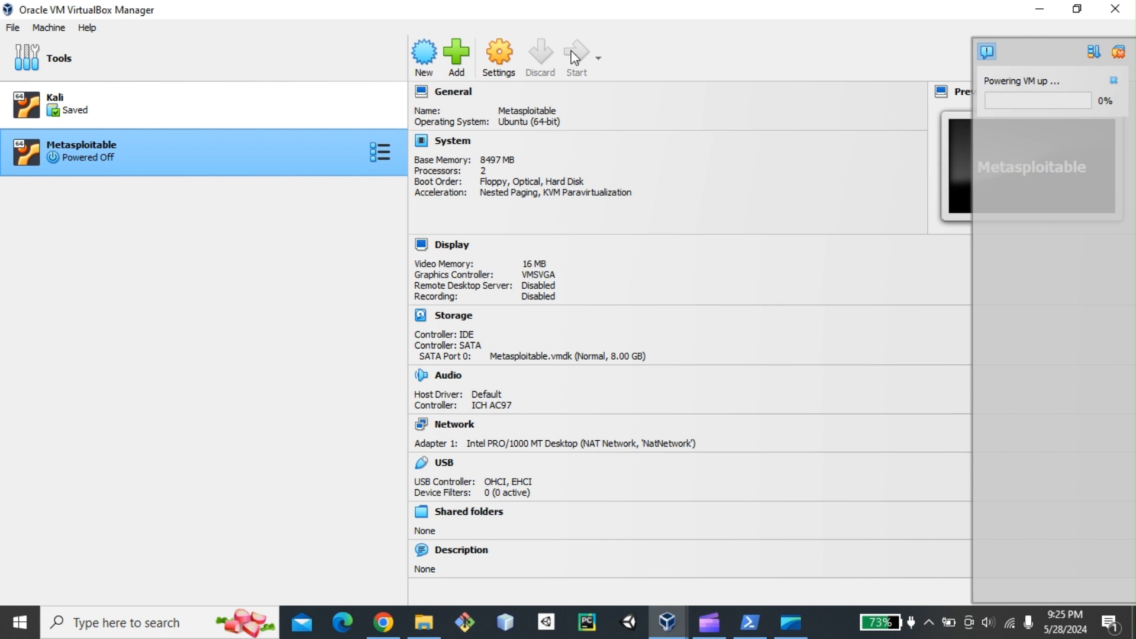
- Focus the Metasploitable VM window to log in as msfadmin and list the vulnerable directory
{"action": "left_click", "coordinate": [577, 53]}
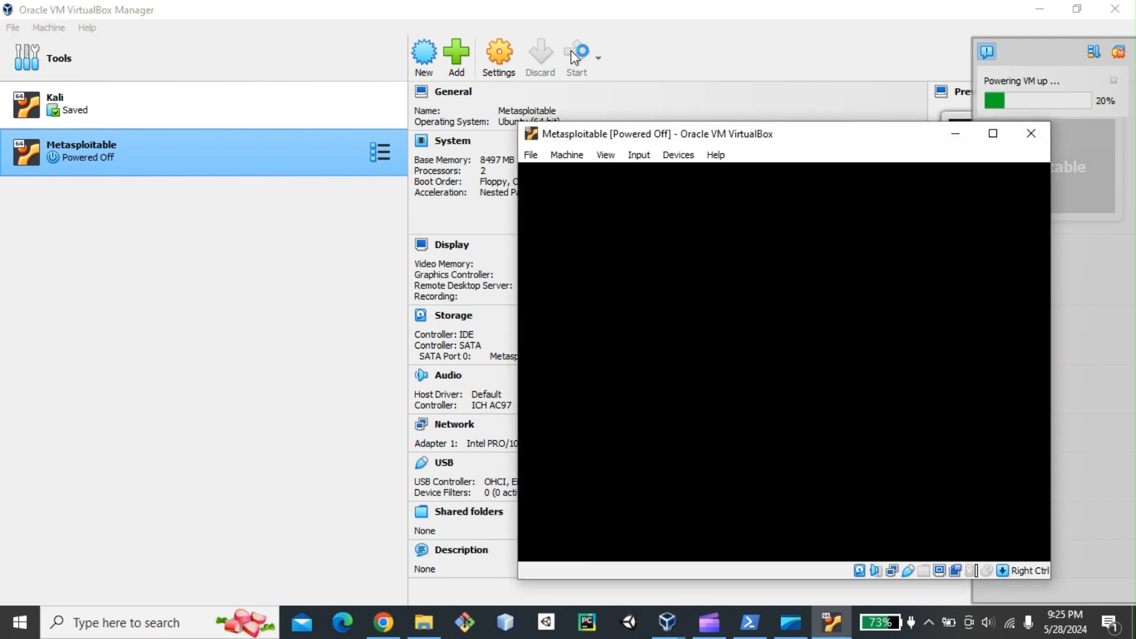
{"action": "left_click", "coordinate": [577, 52]}
{"action": "type", "text": "ls"}
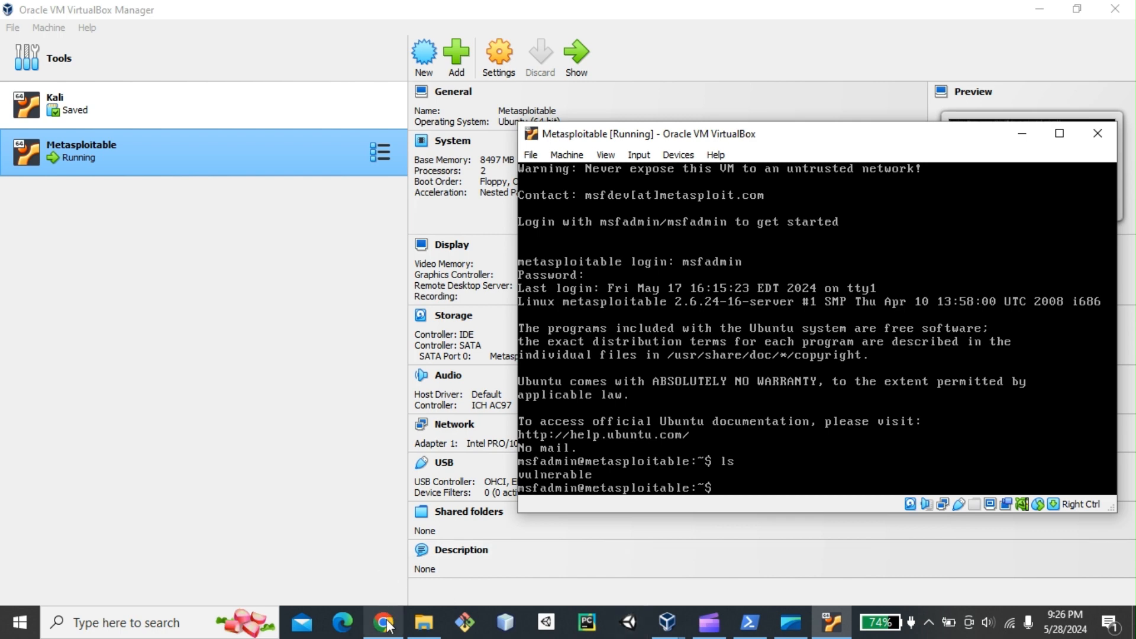
{"action": "left_click", "coordinate": [385, 622]}
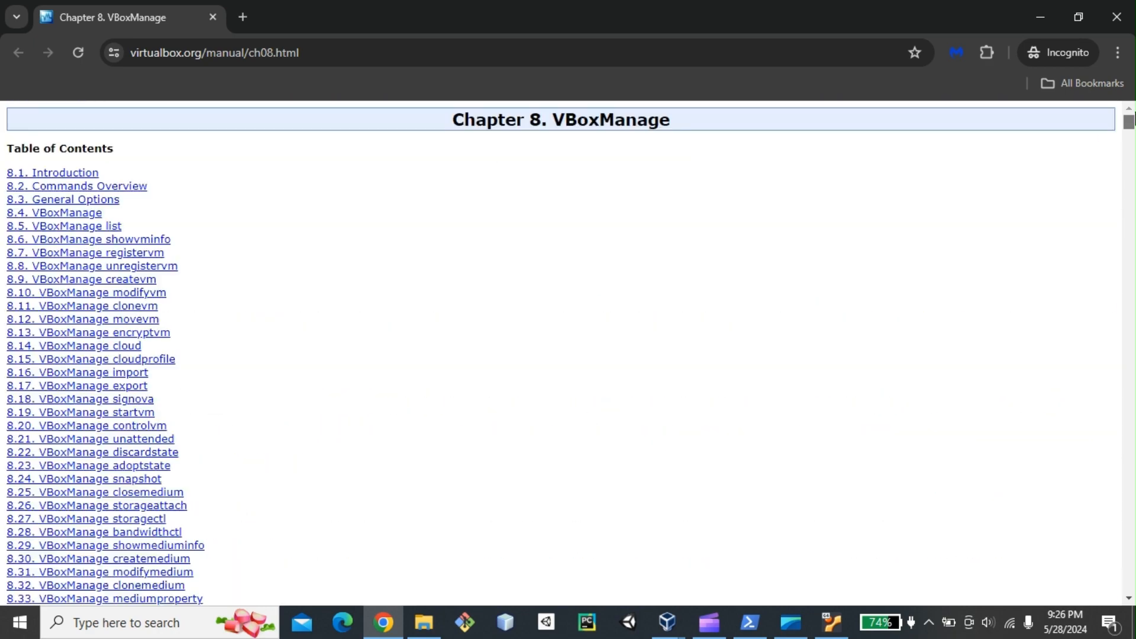
{"action": "mouse_move", "coordinate": [1030, 117]}
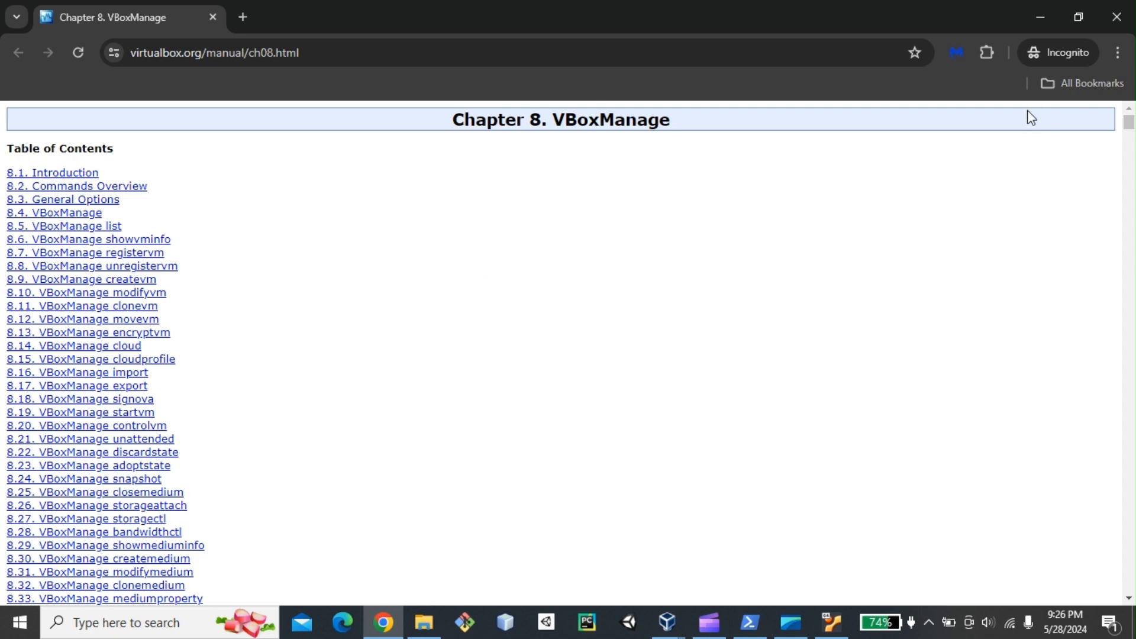
{"action": "mouse_move", "coordinate": [1042, 19]}
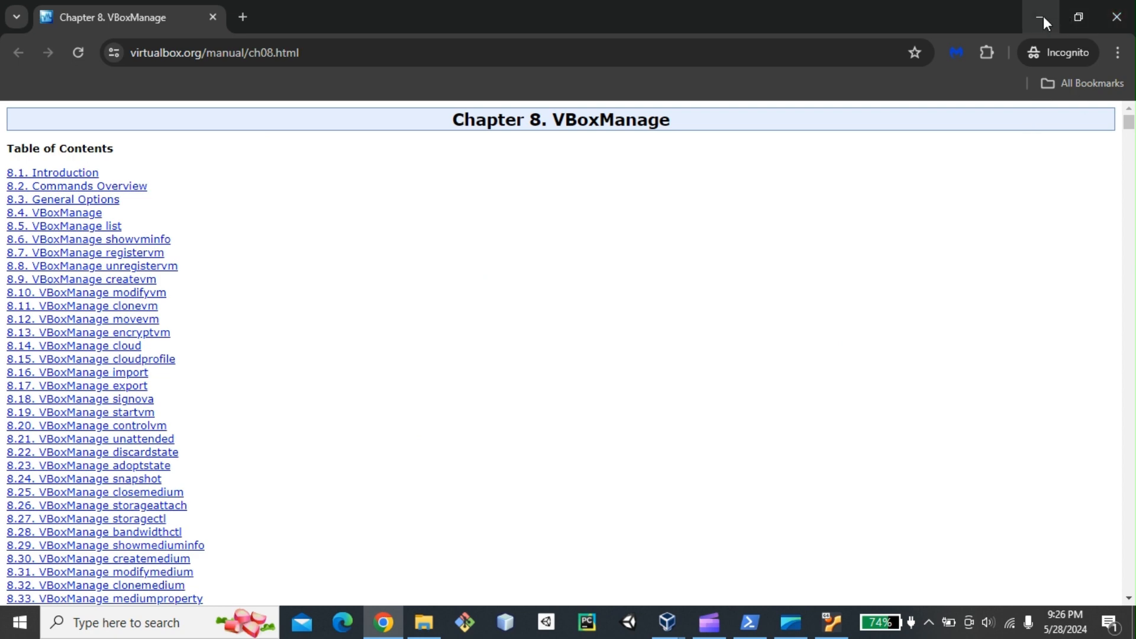
{"action": "mouse_move", "coordinate": [1043, 18]}
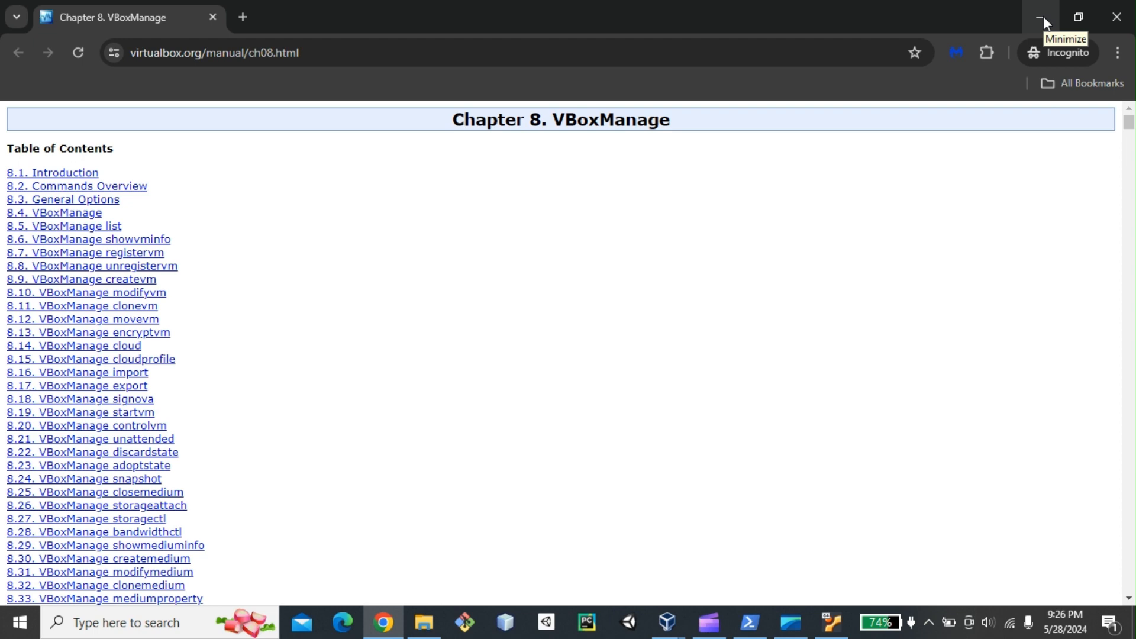
{"action": "left_click", "coordinate": [1039, 15]}
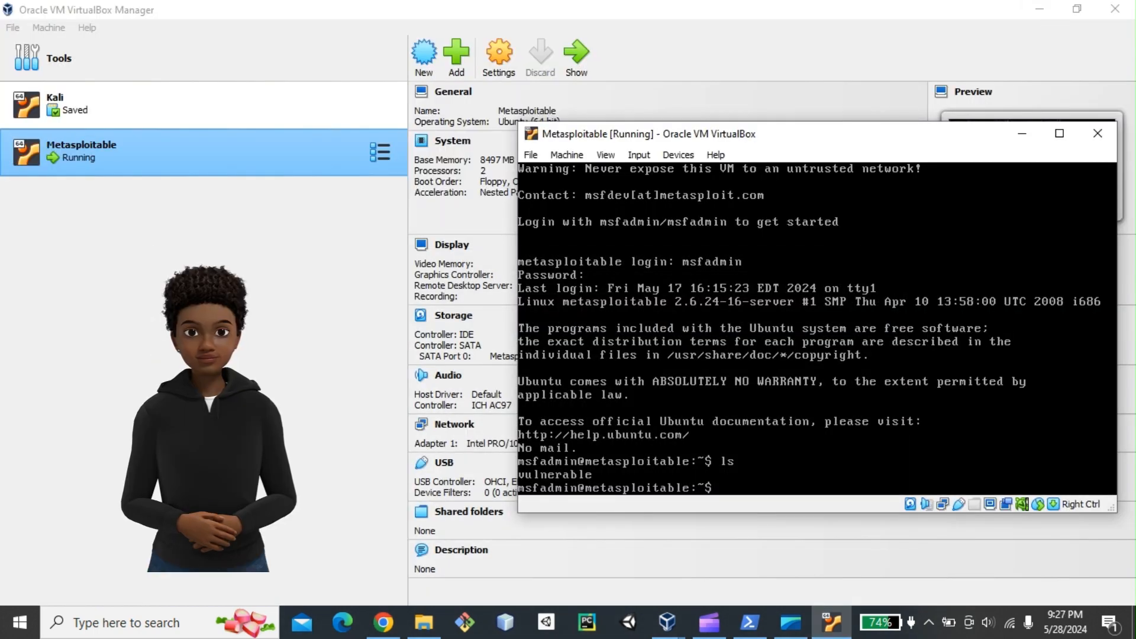